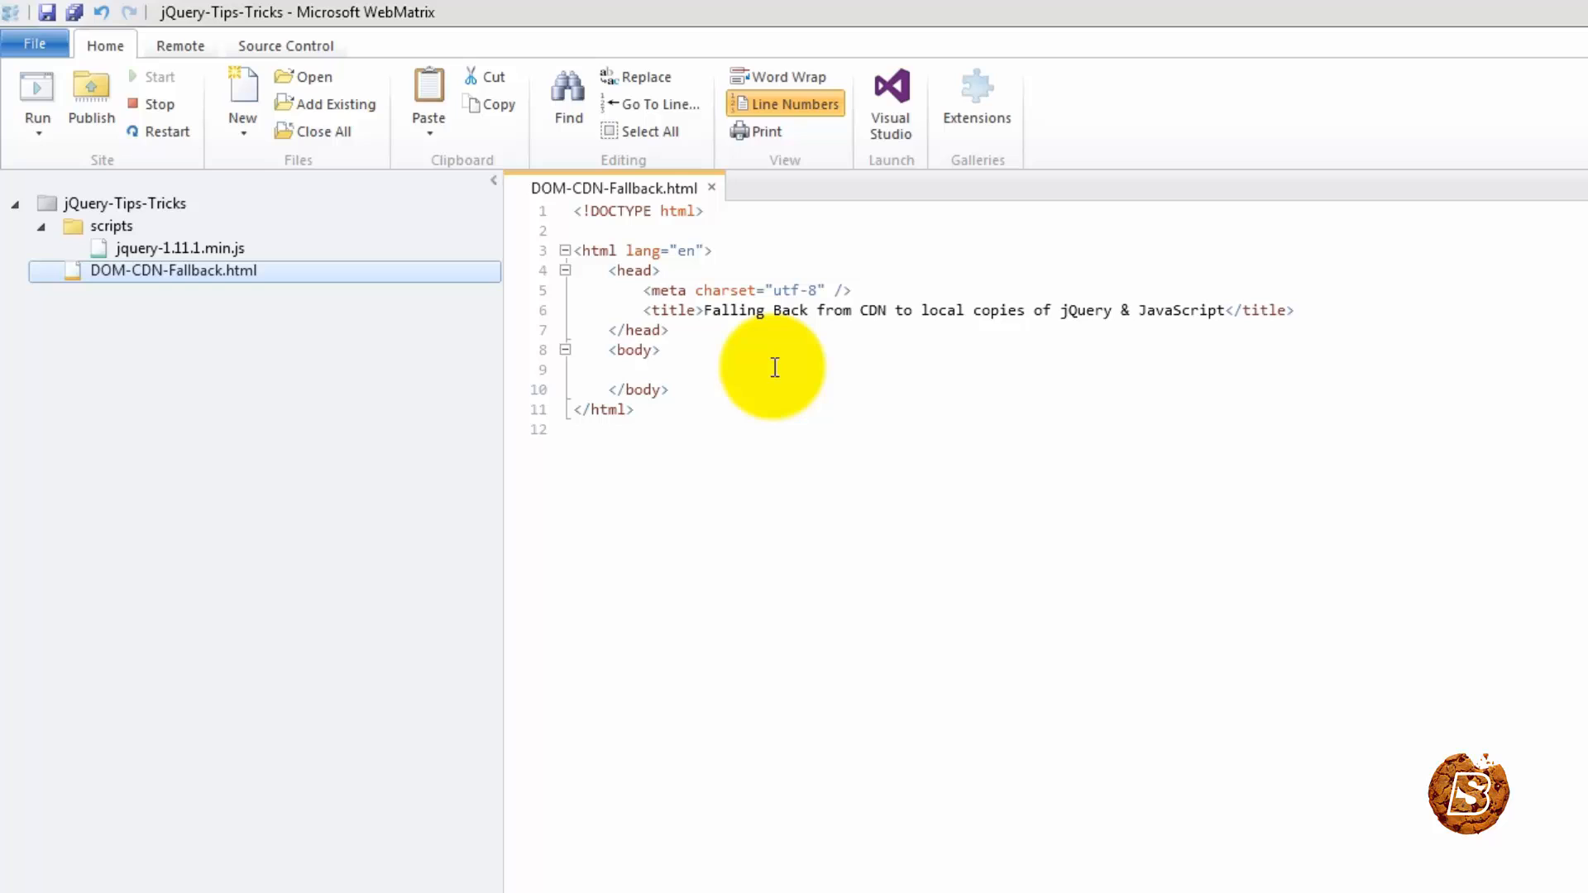
- Add a body script tag loading jQuery 1.11.1 from //ajax.googleapis.com with a protocol-relative src
type("<script src=\"//ajax.googleapis.com/ajax/libs/jquery/1.11.1/jquery.min.js\"></script>")
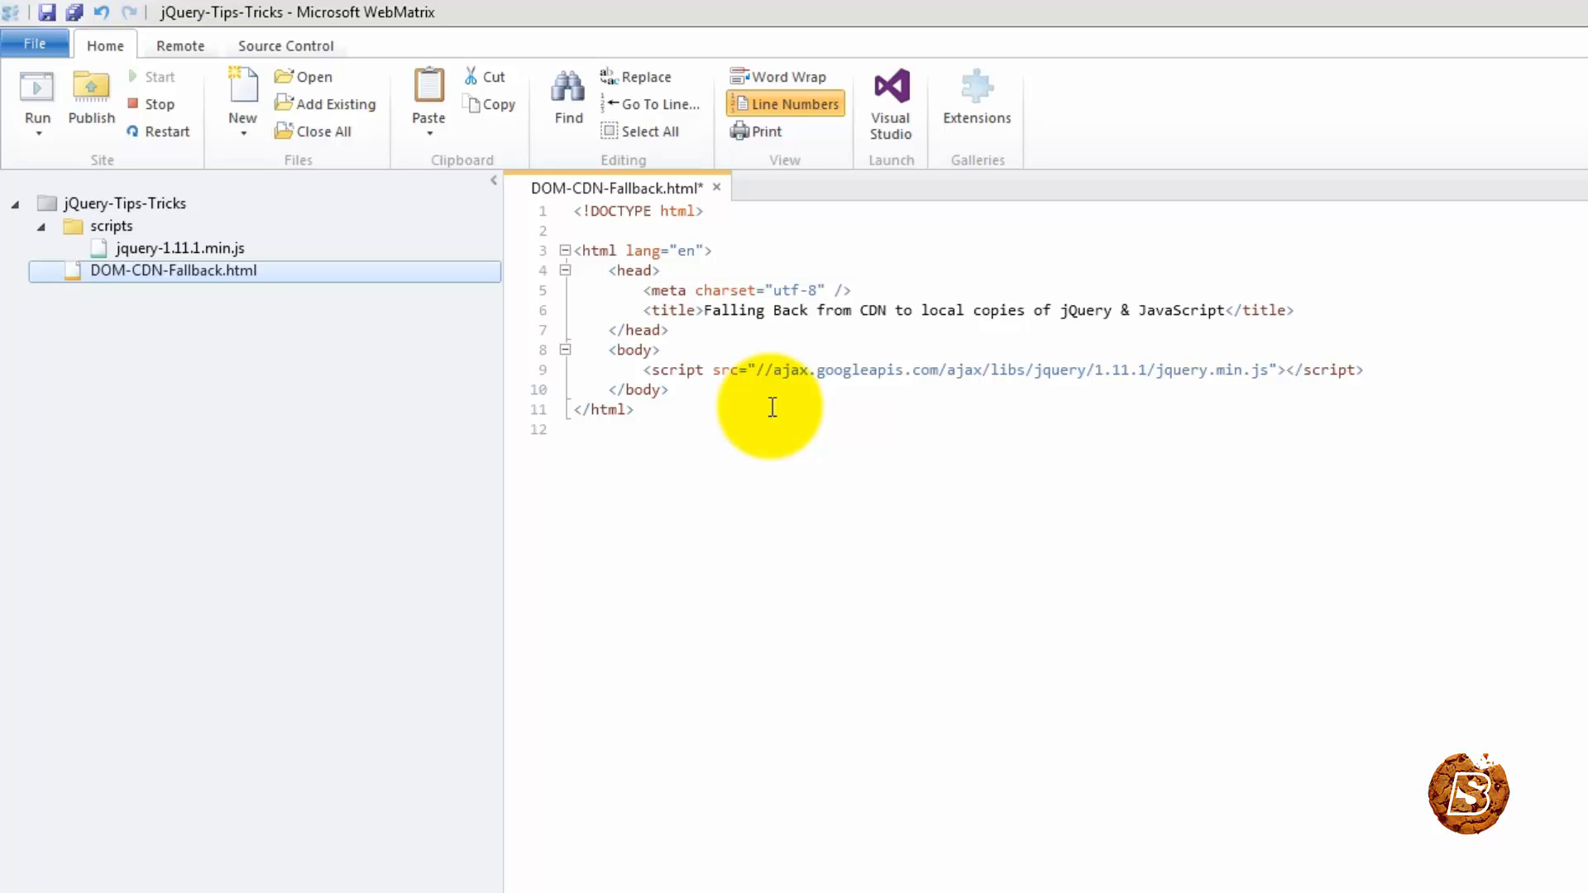
left_click(754, 369)
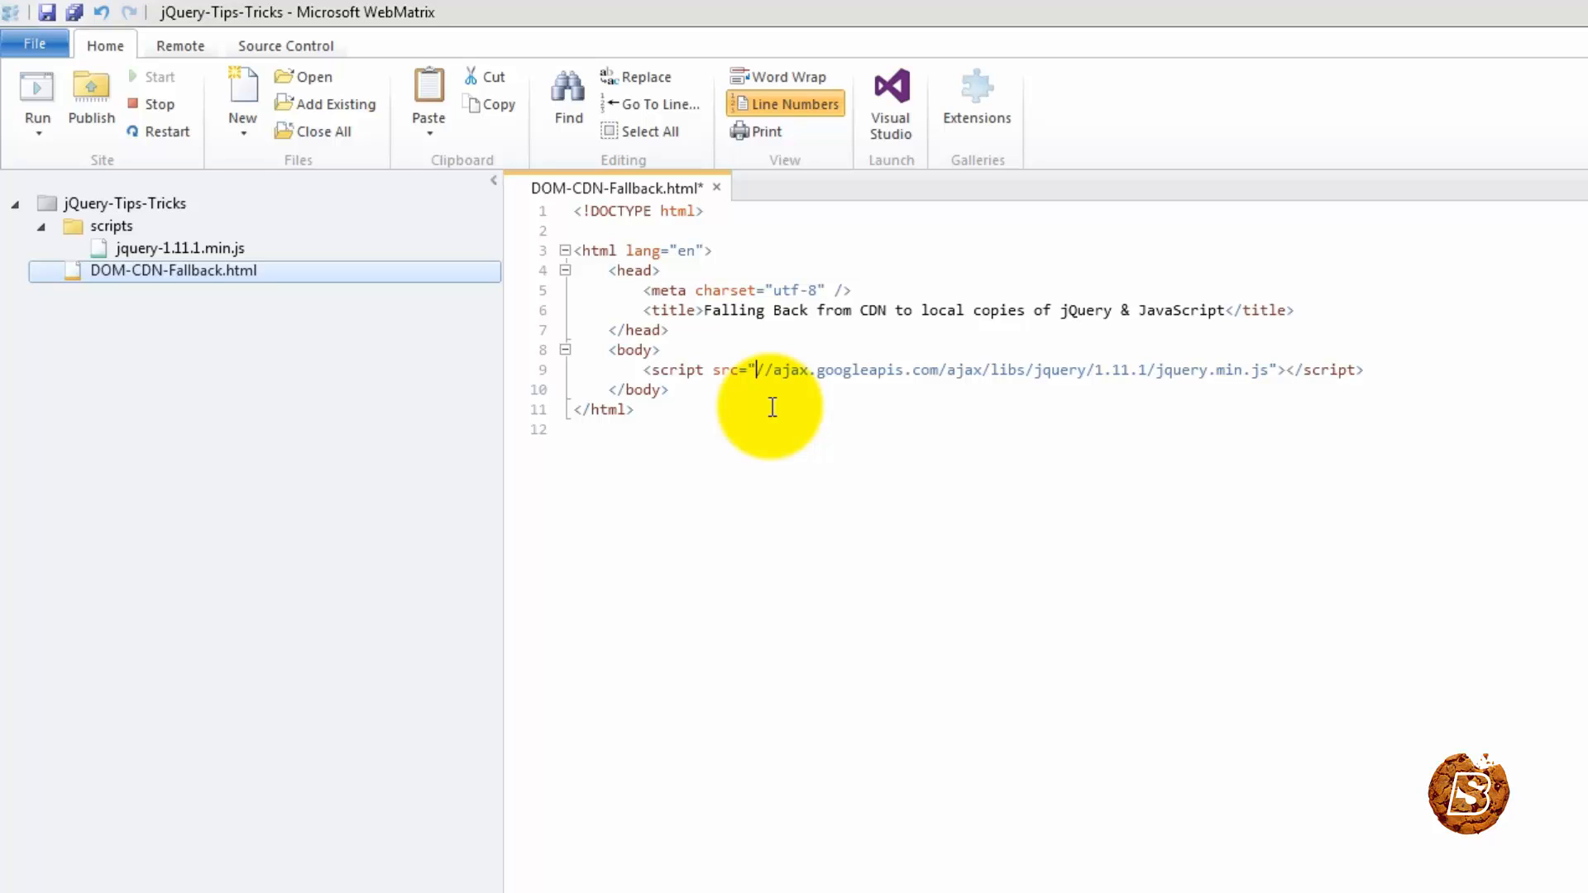
type("/")
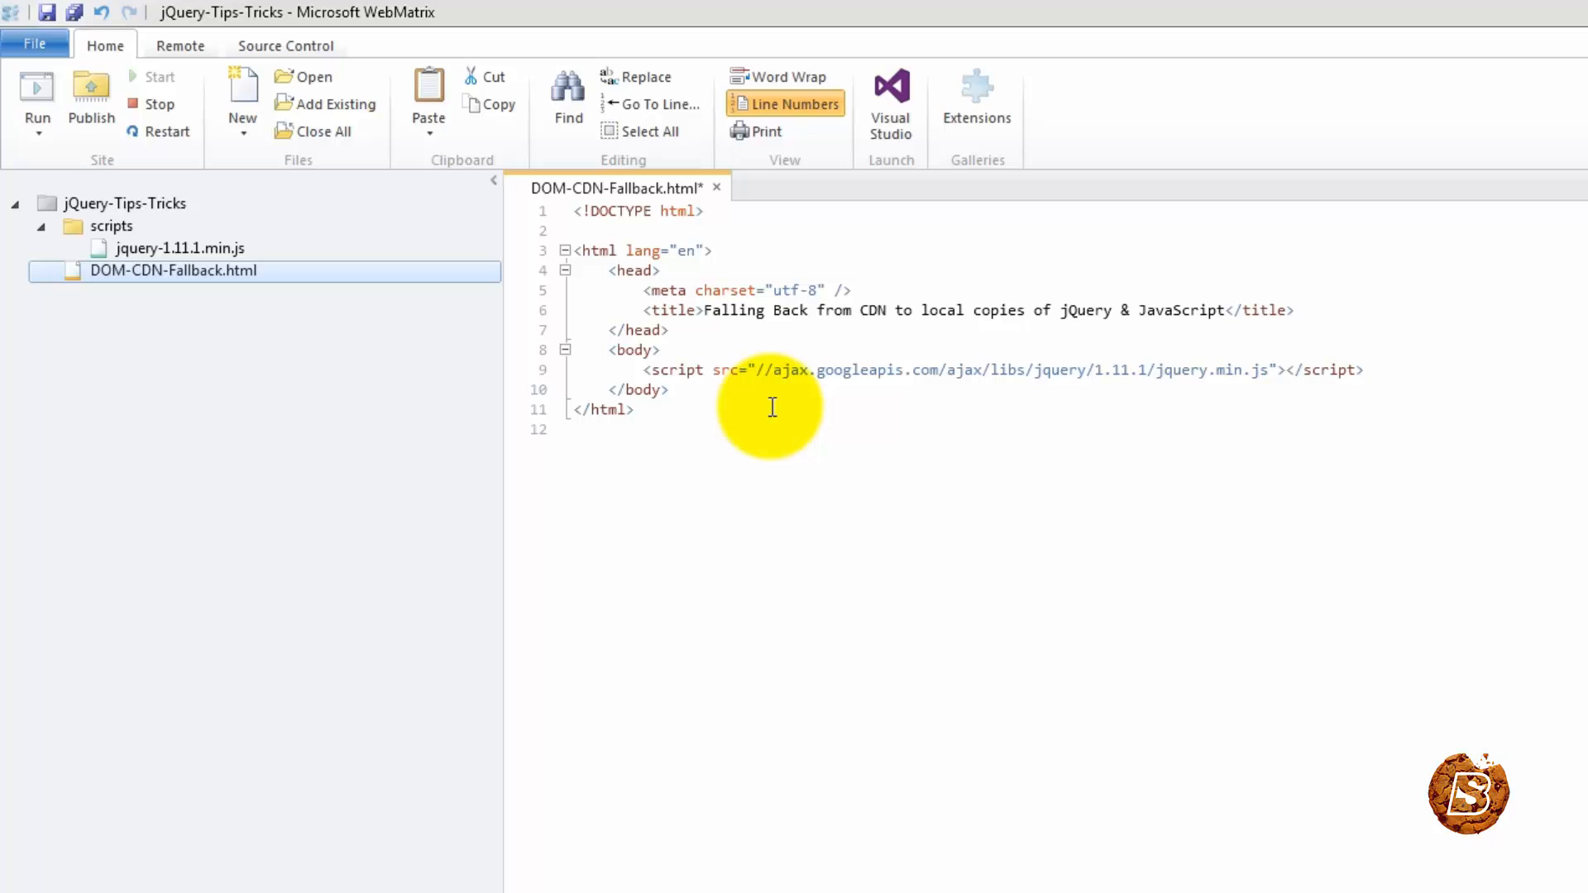
left_click(754, 368)
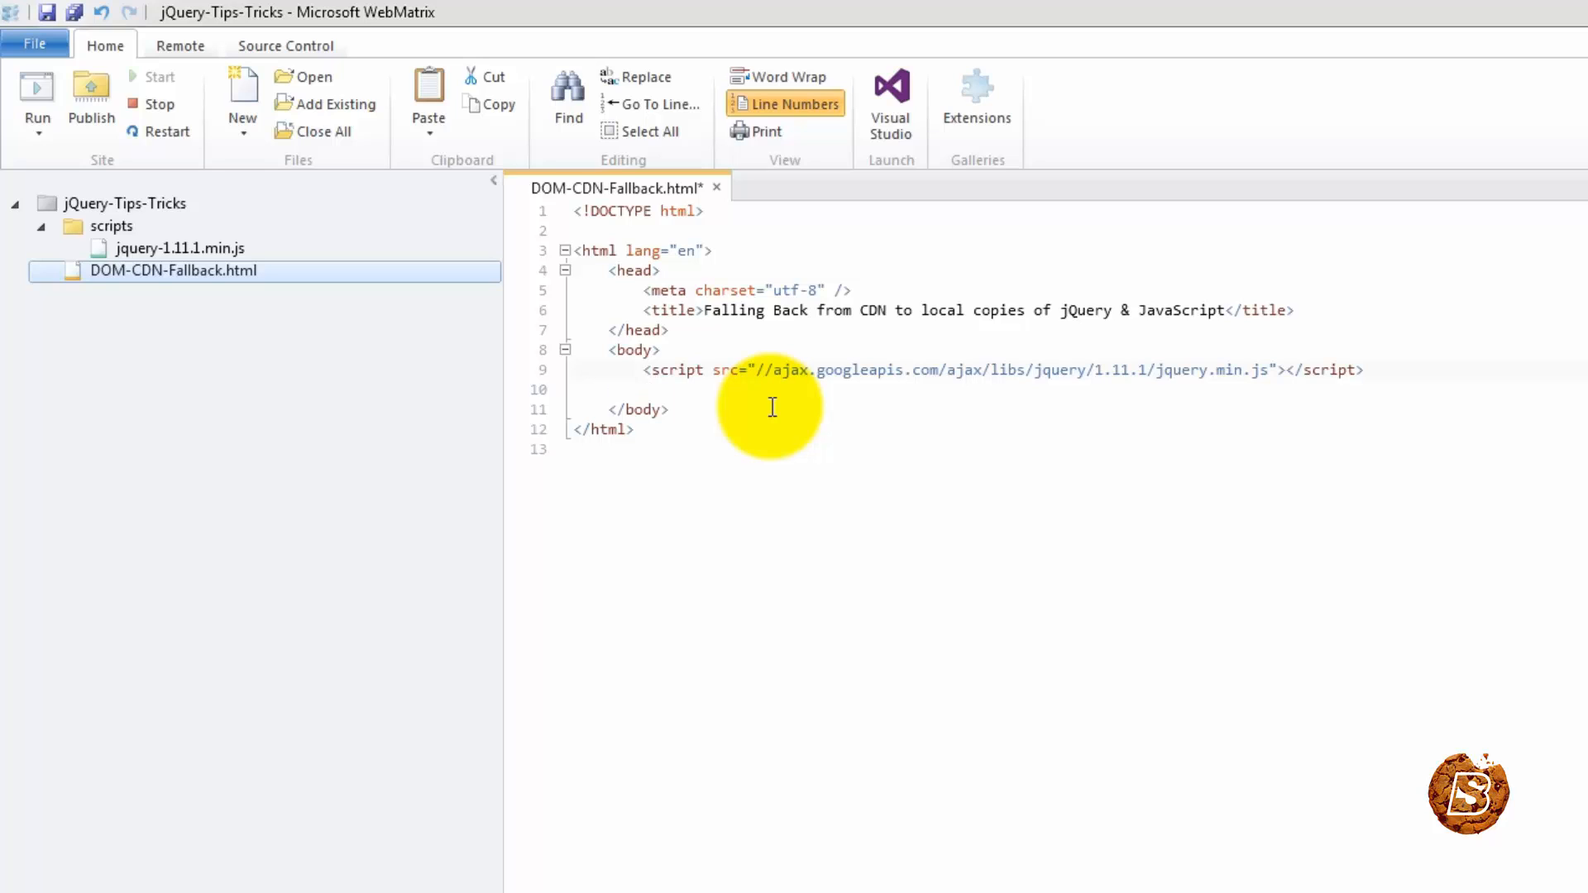
- Start a second script containing window.jQuery || document.write('')
type("<")
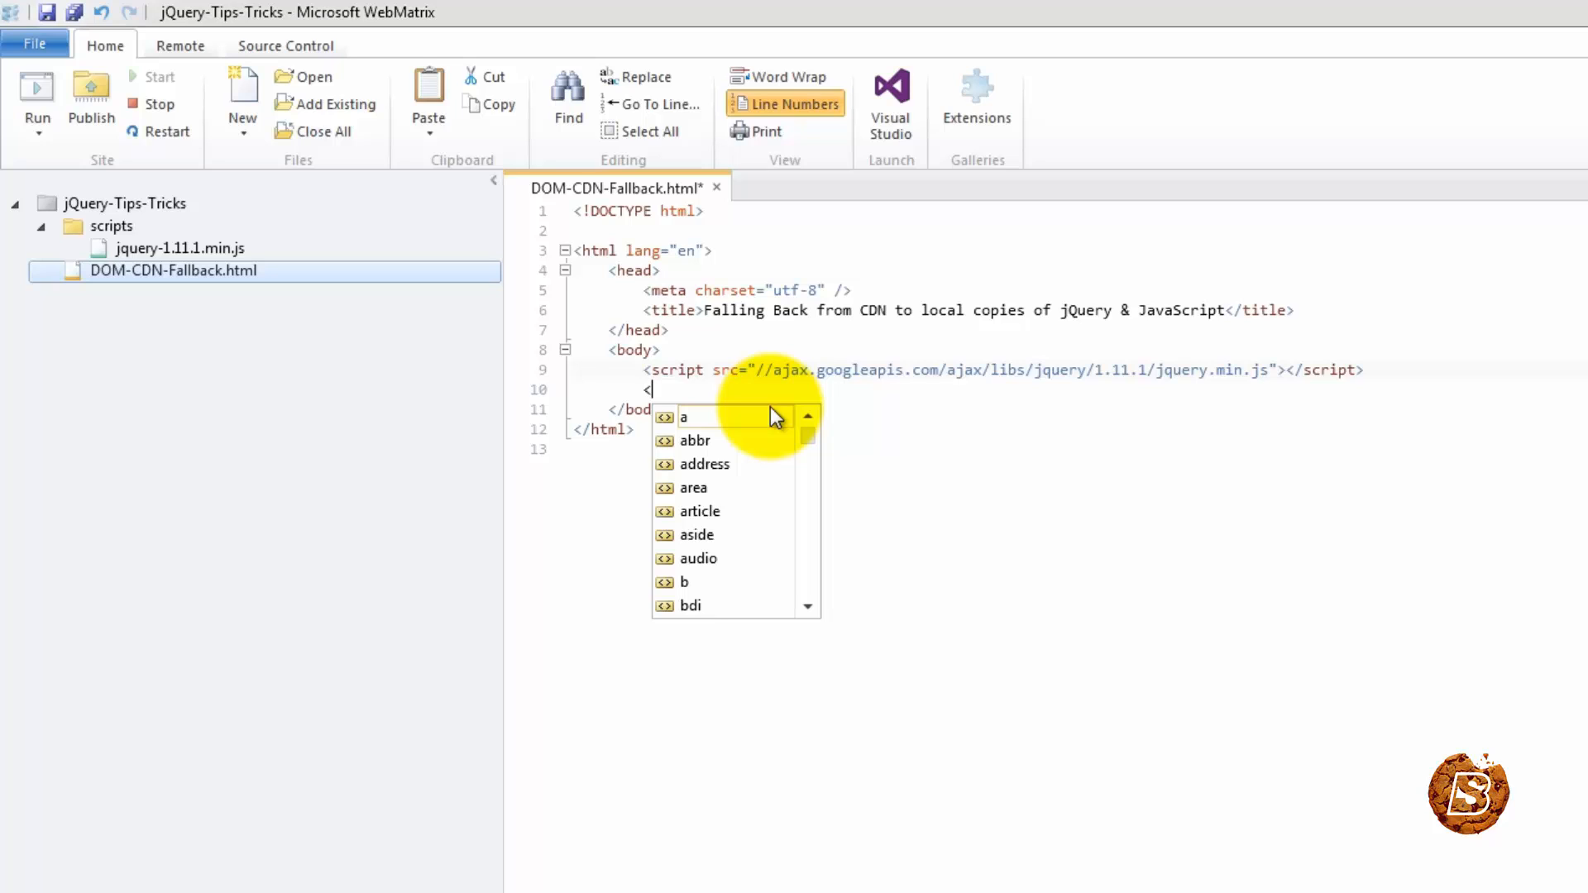
type("script></script>")
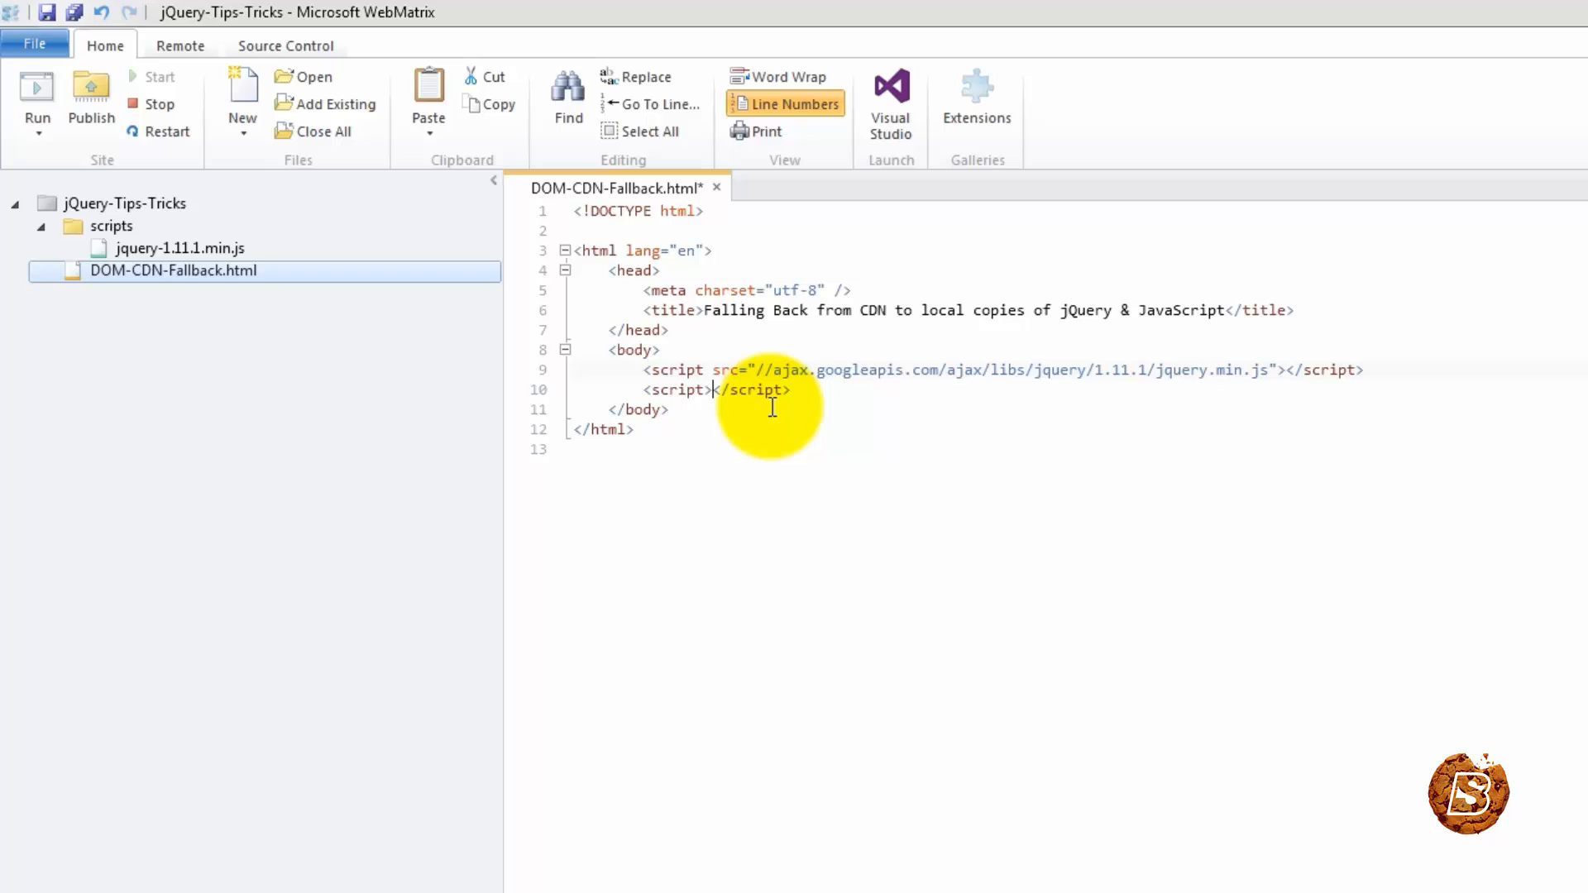
type("window.")
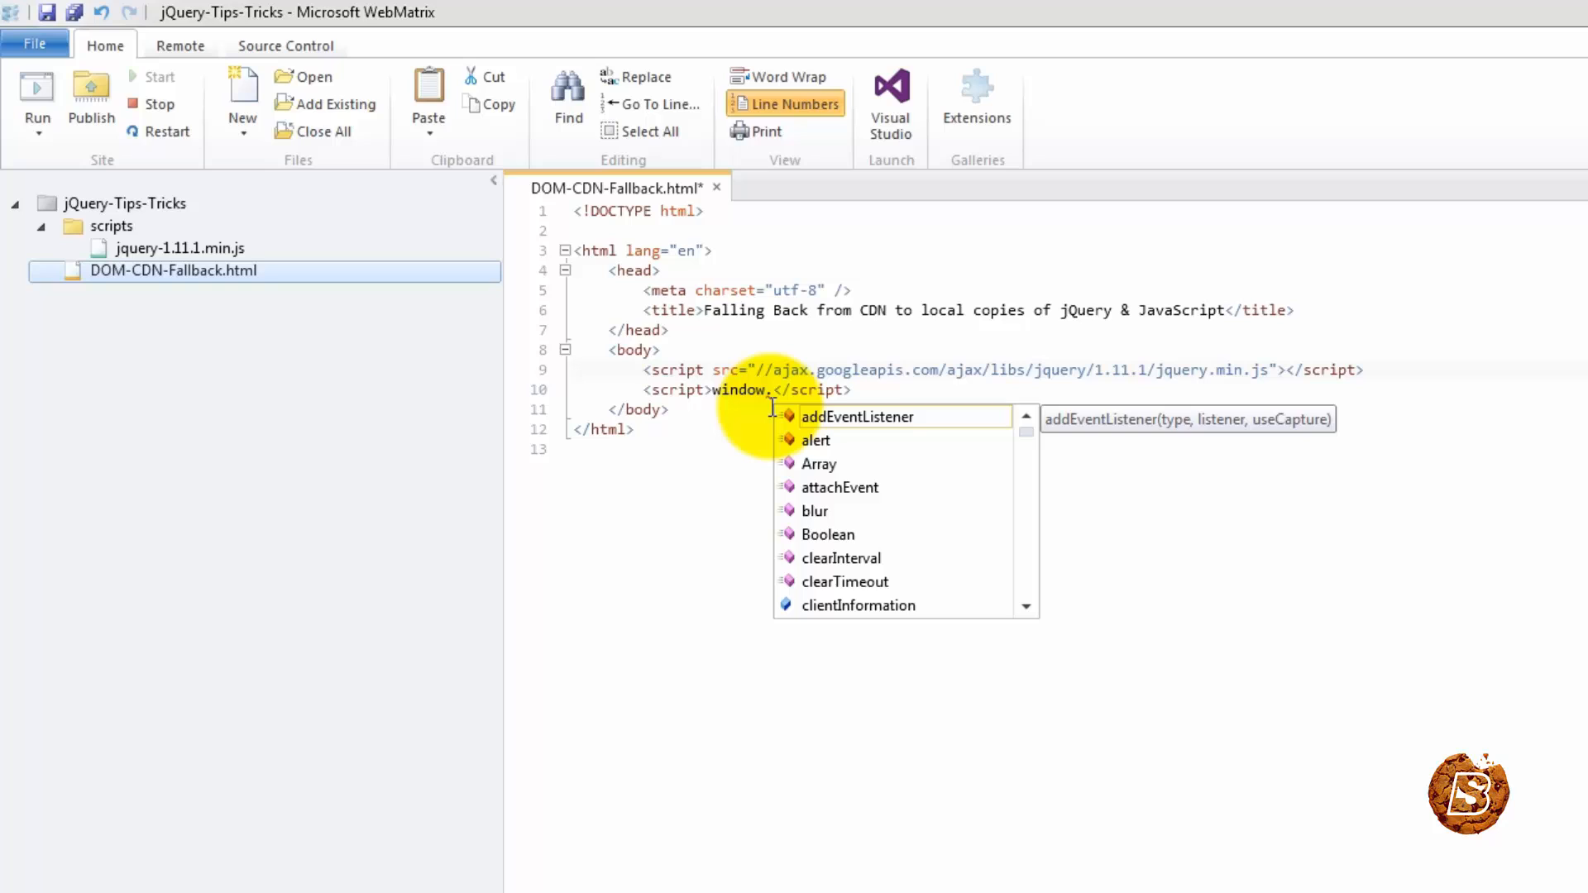
type("jQuery")
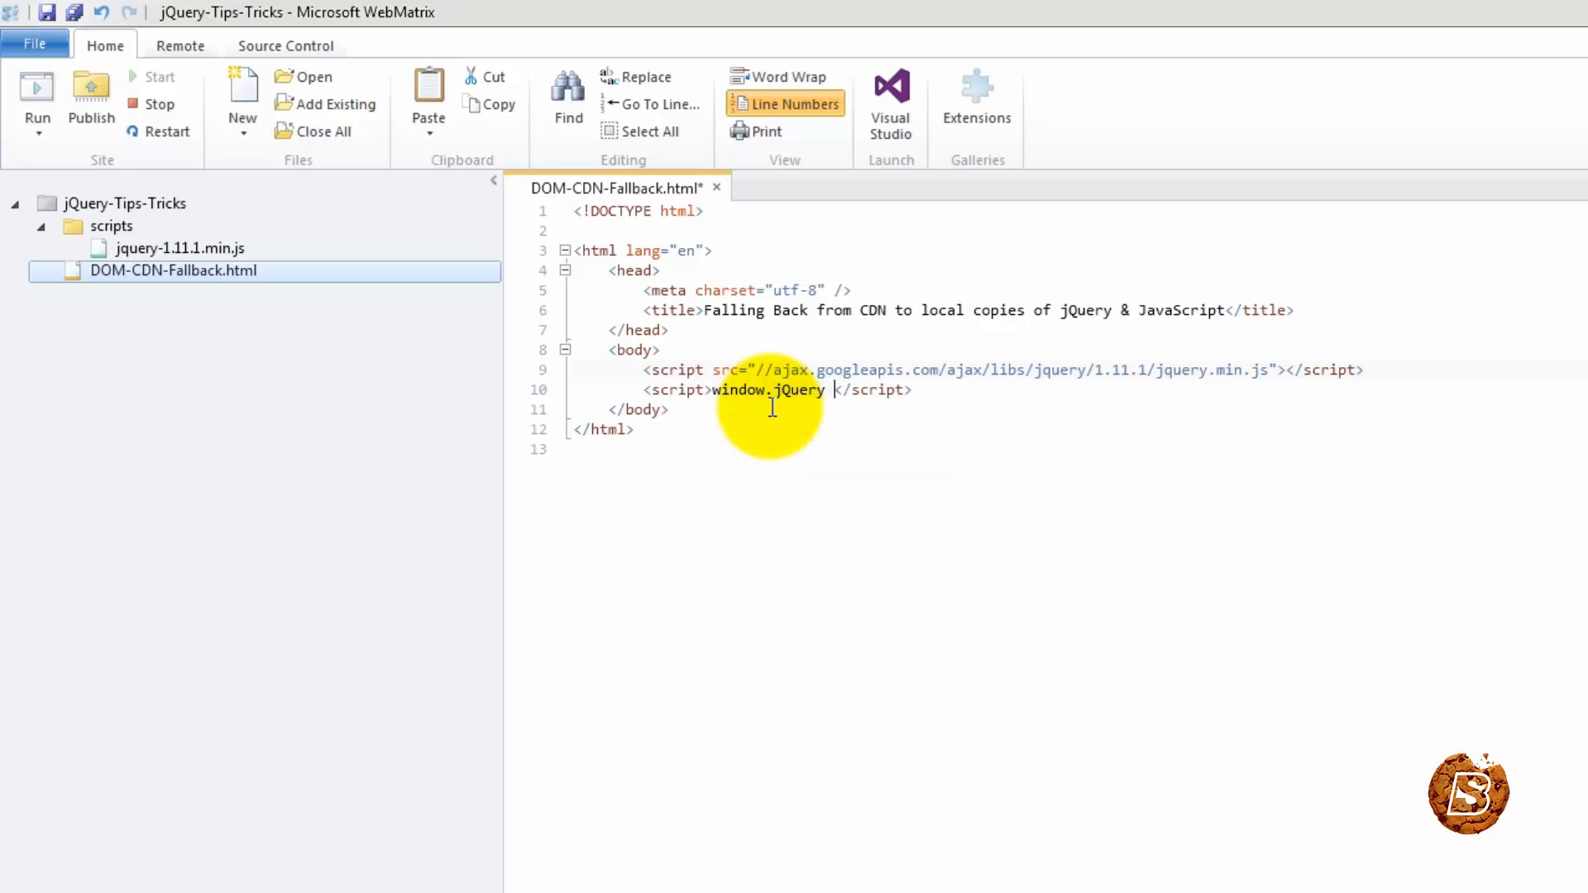
type("||")
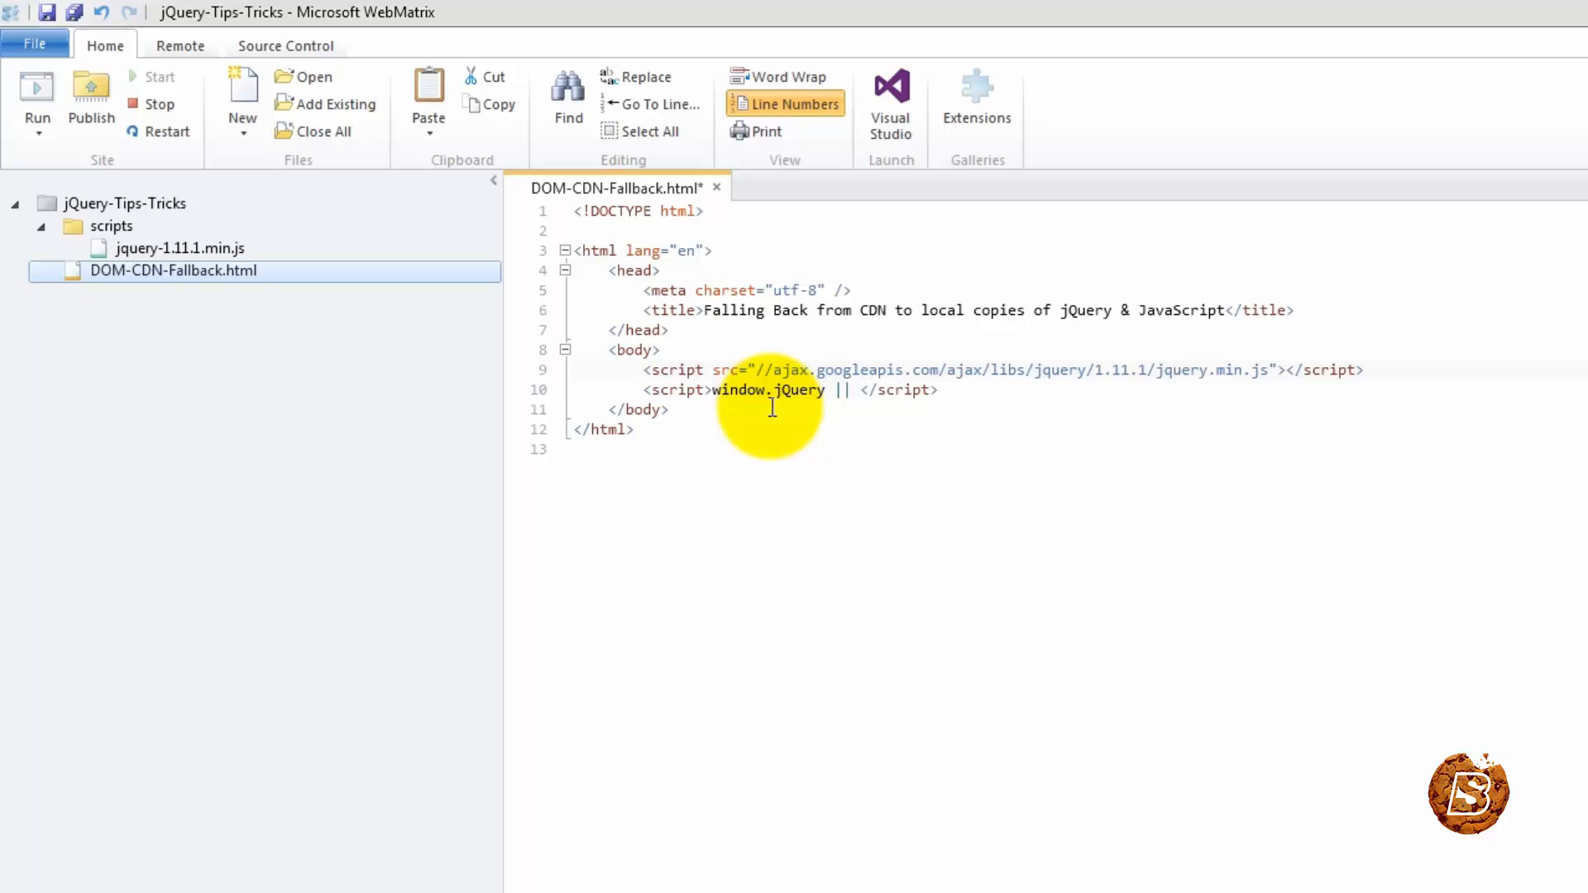
type("document")
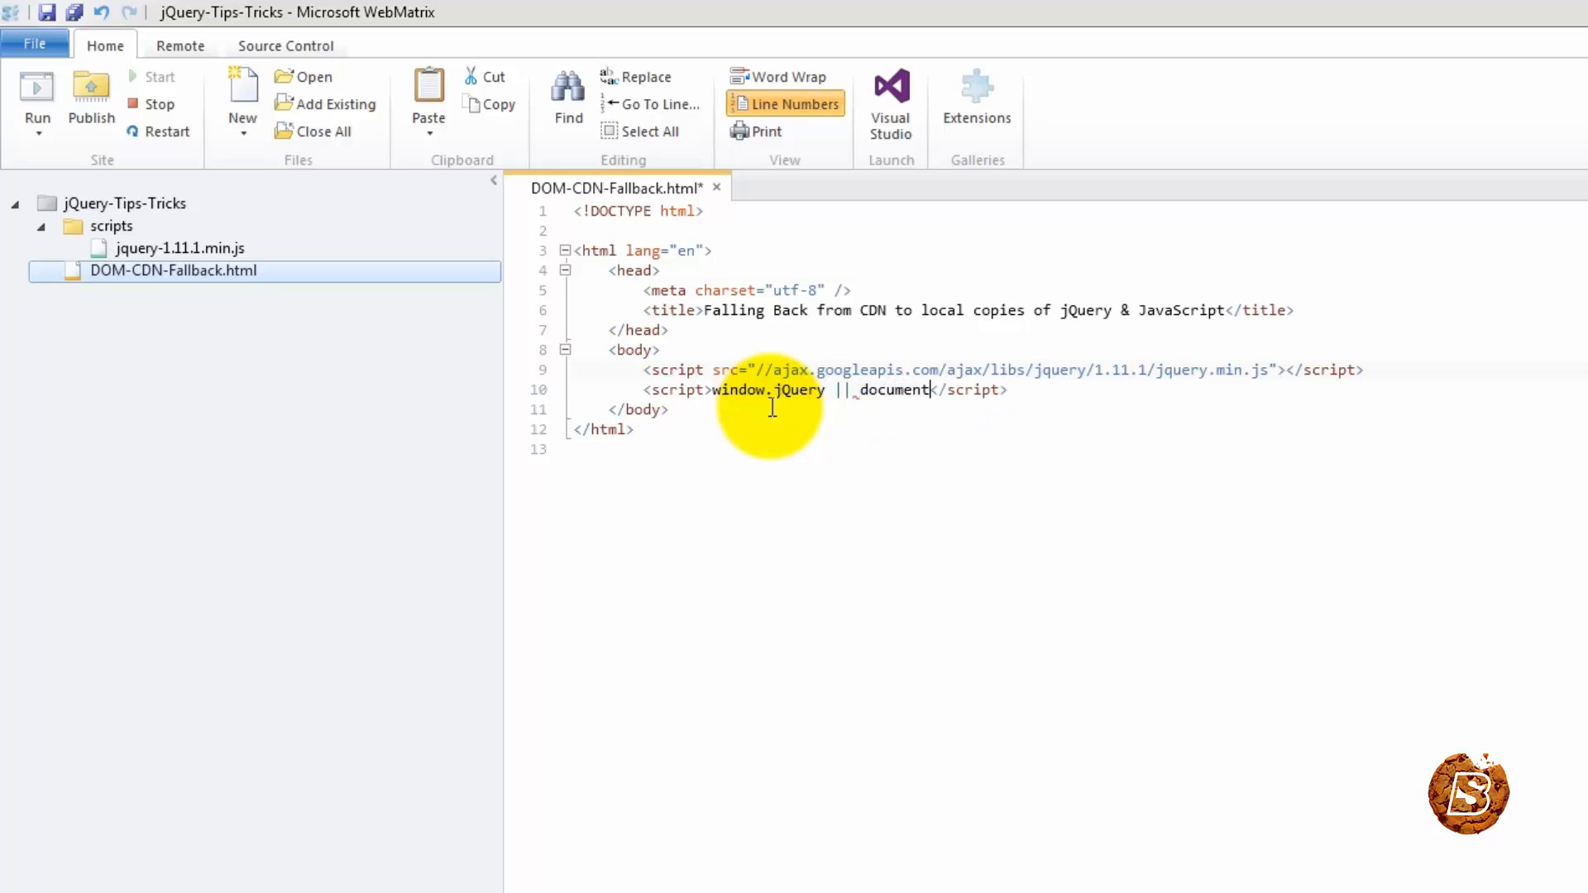
type(".write()")
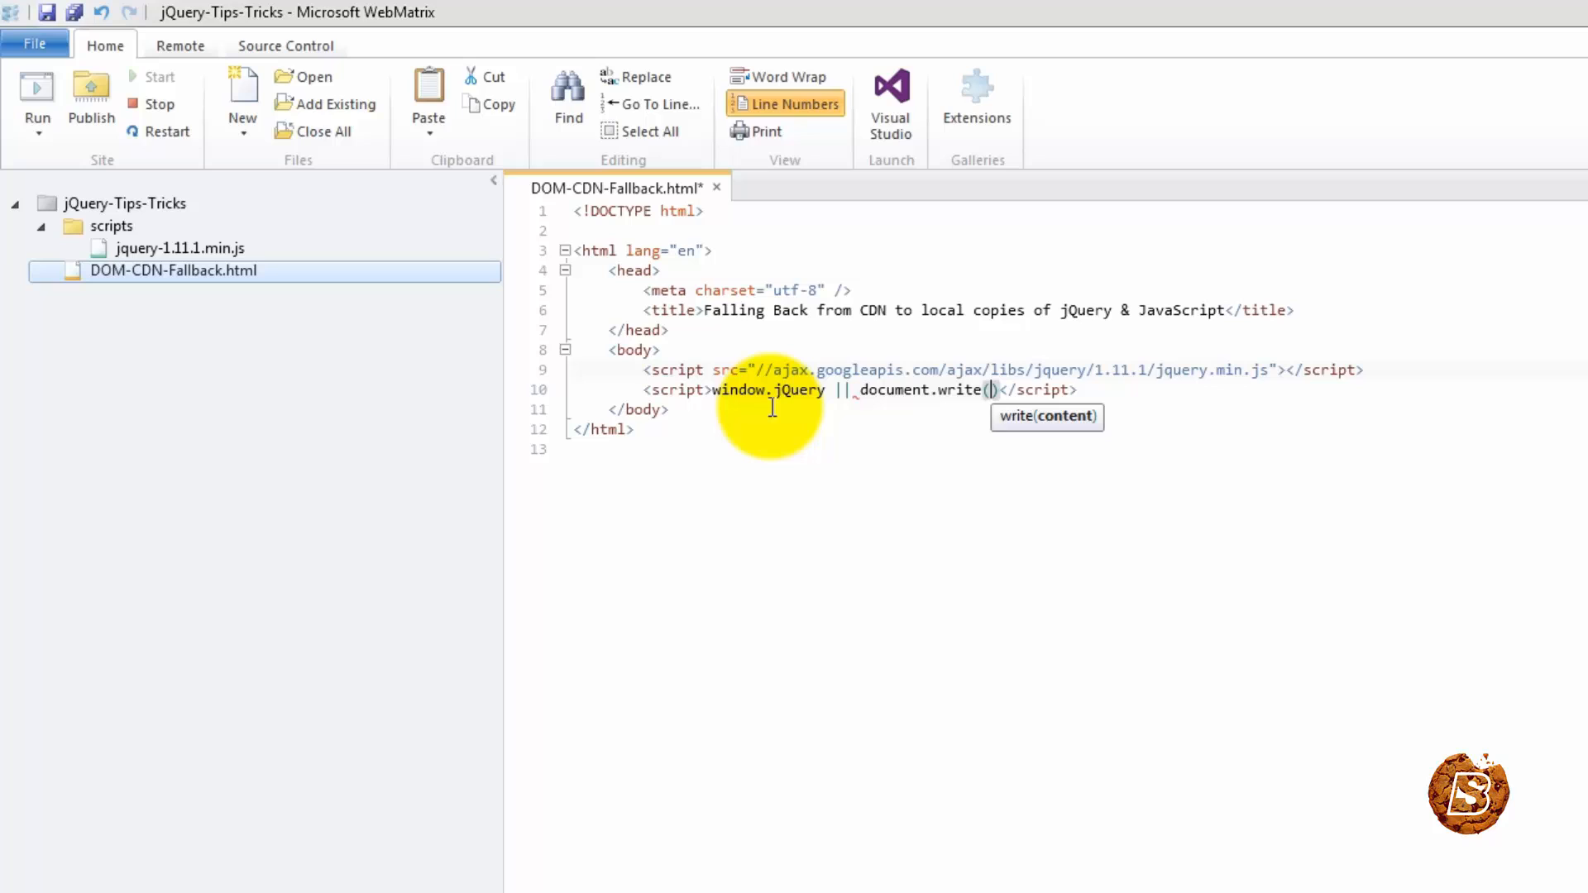
type("'")
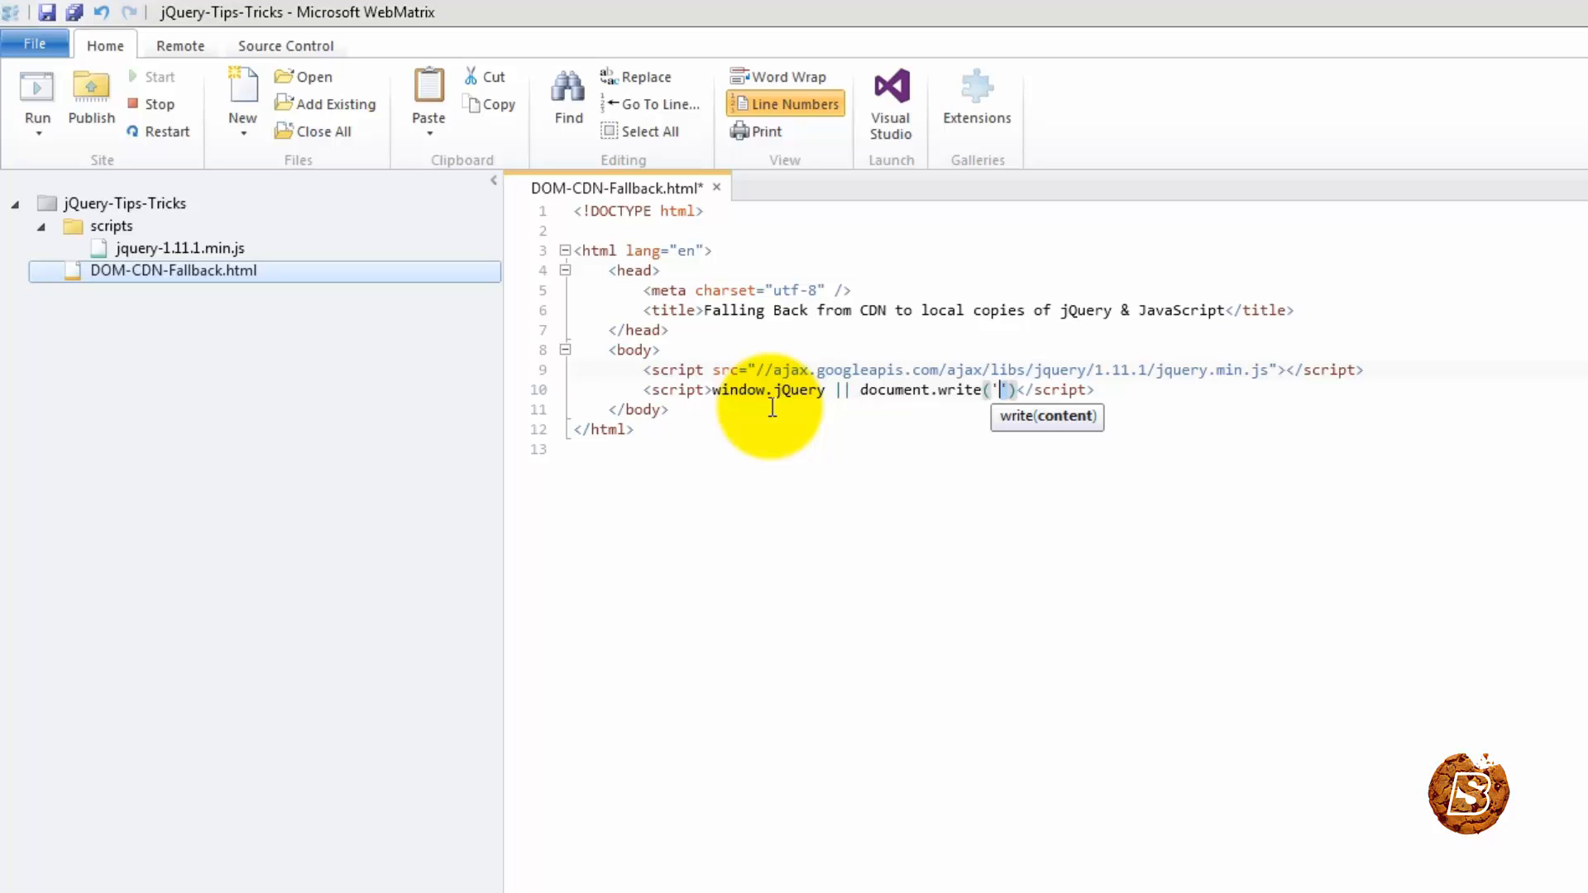
- Inside write(), begin the local script tag with src scripts/jqu… for the fallback copy
type("<scriptr")
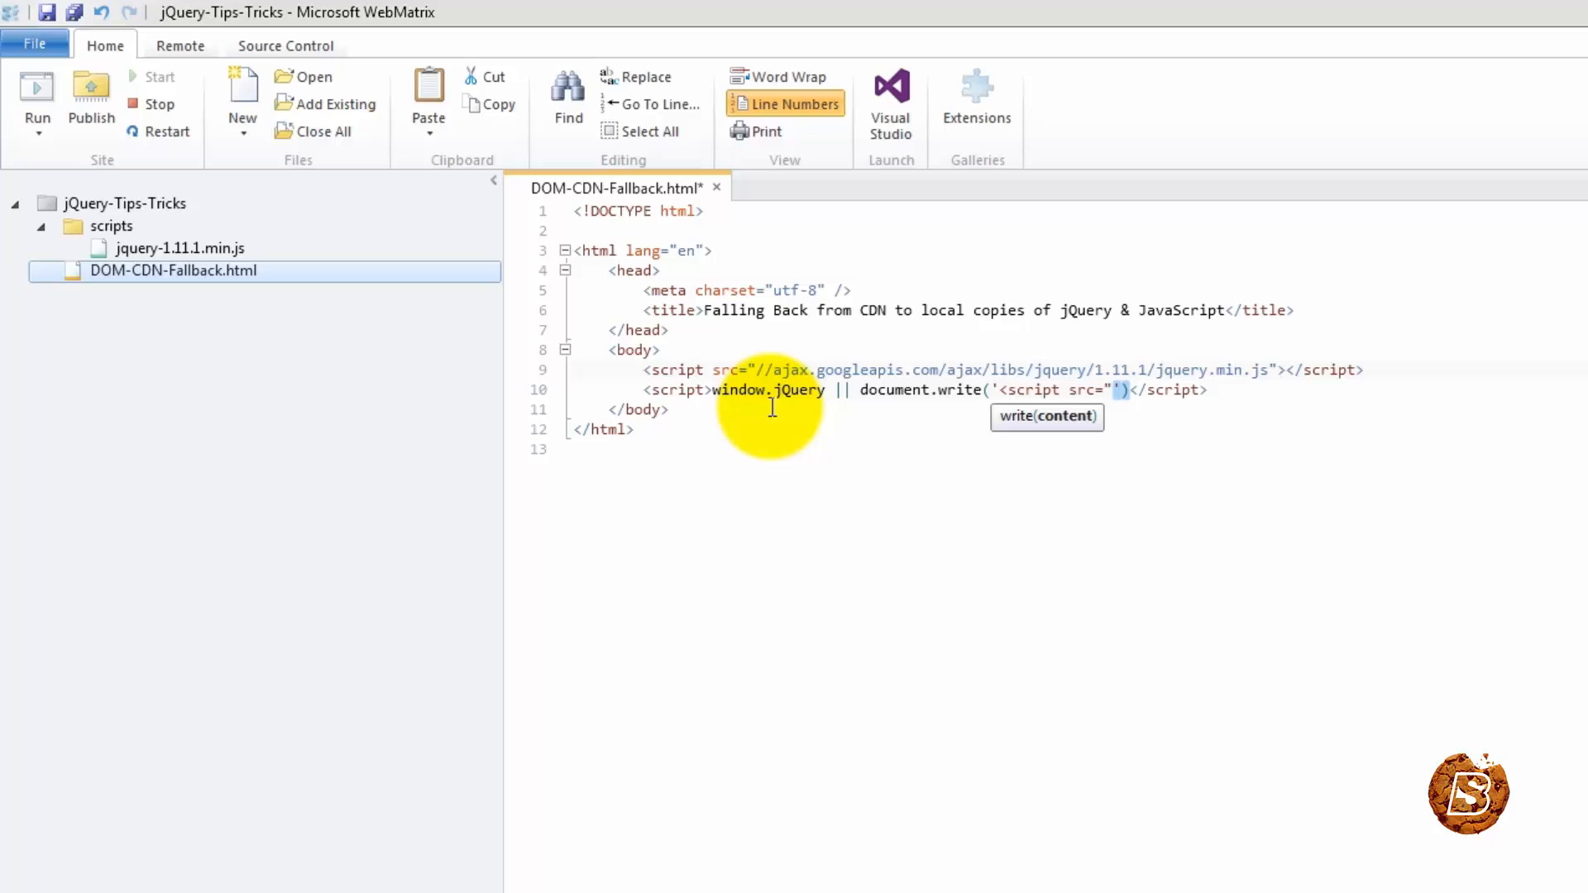
type("scripts")
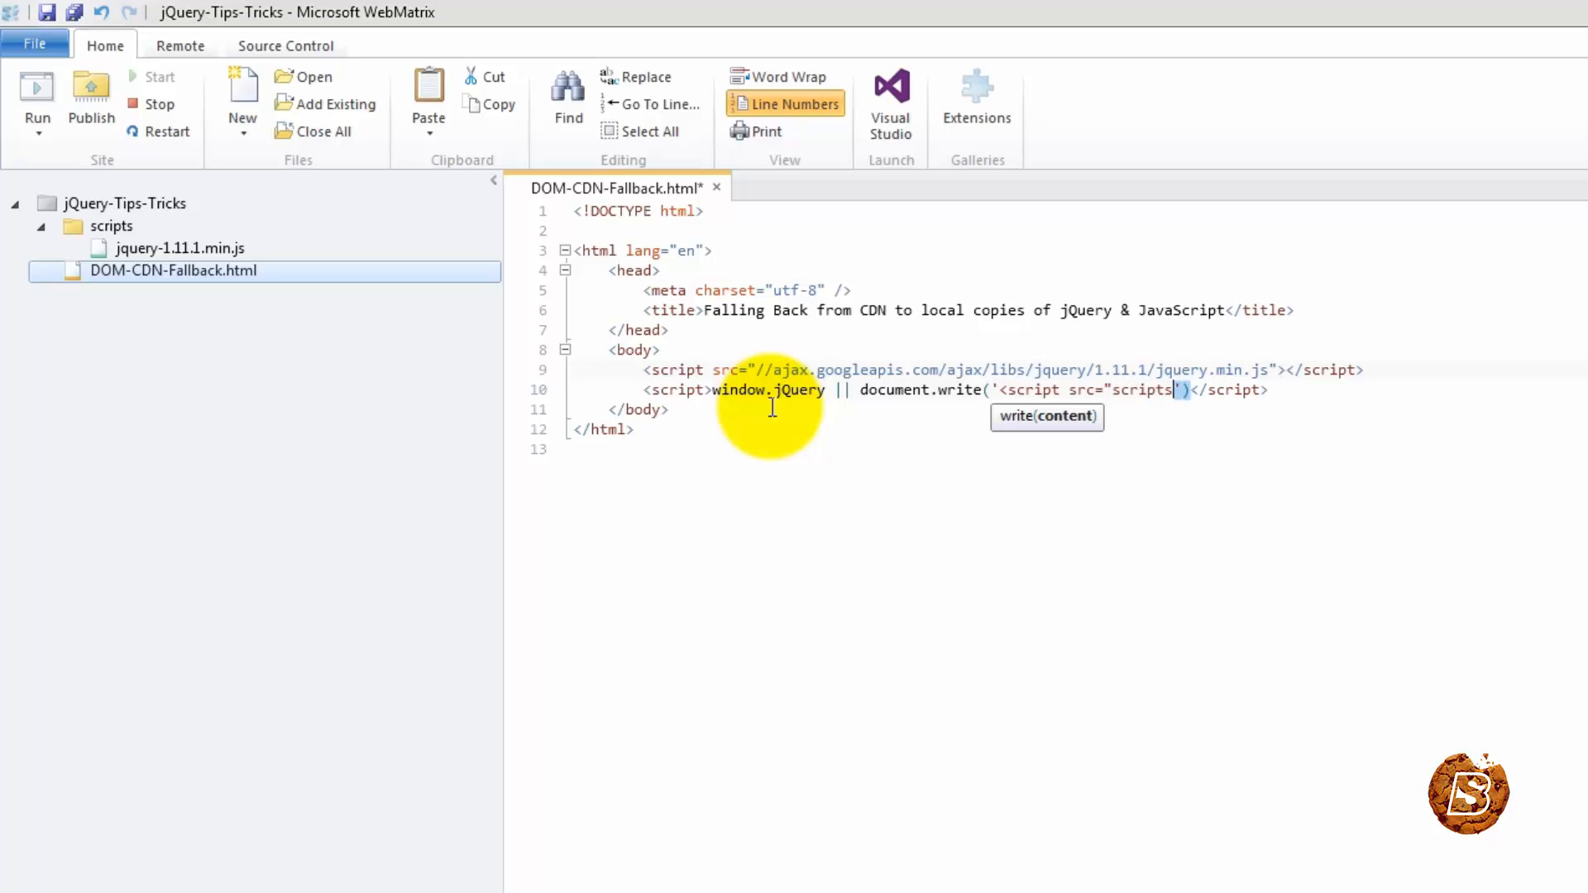
type("/")
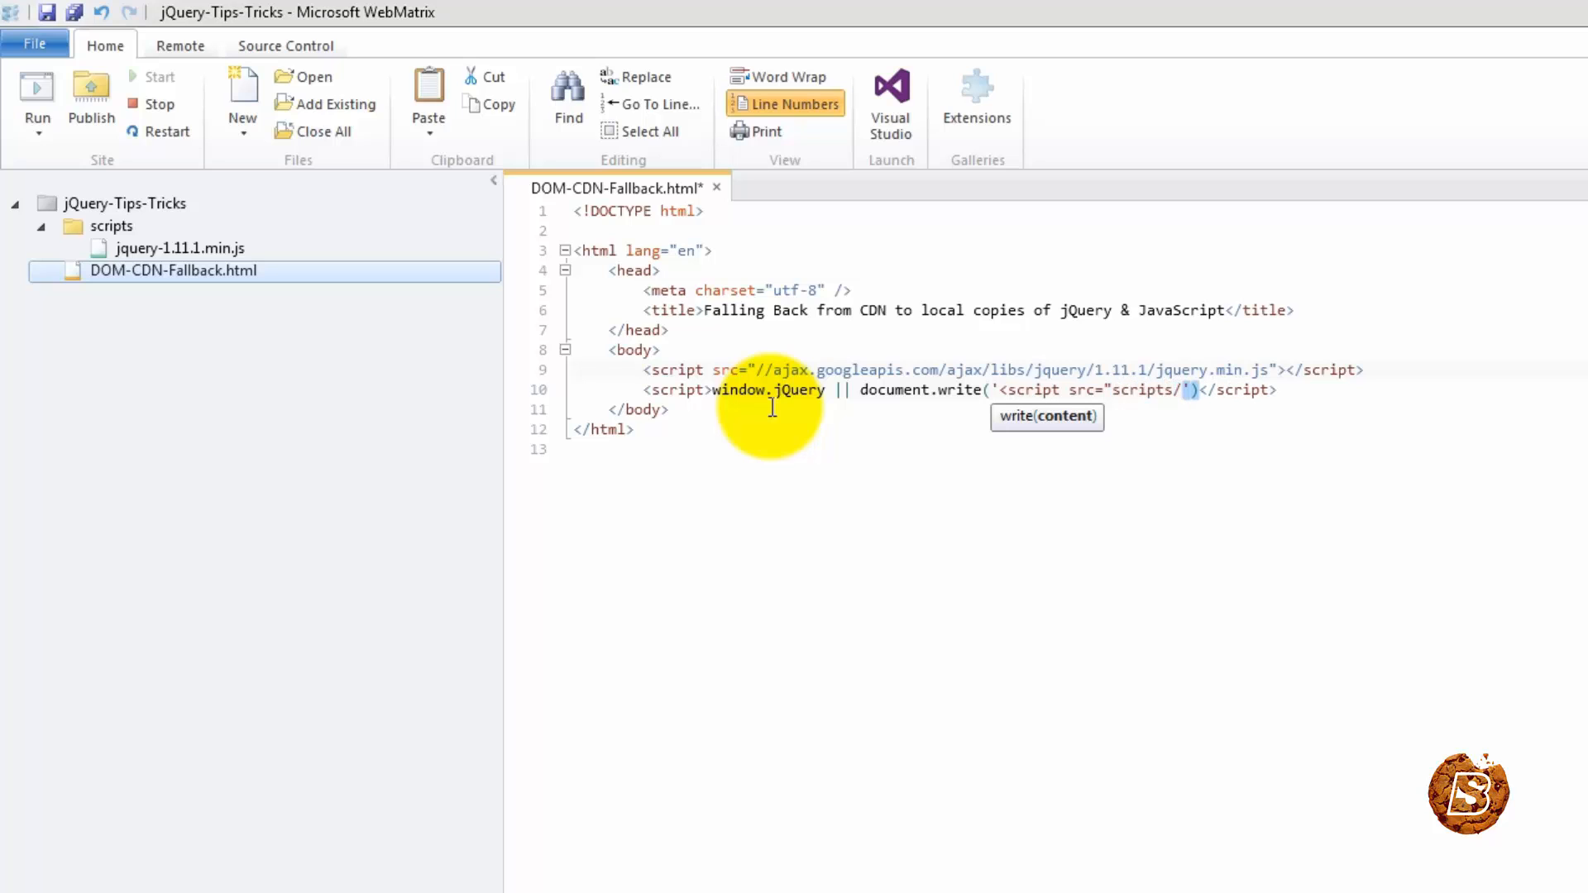
type("jquery-1.11.1.m")
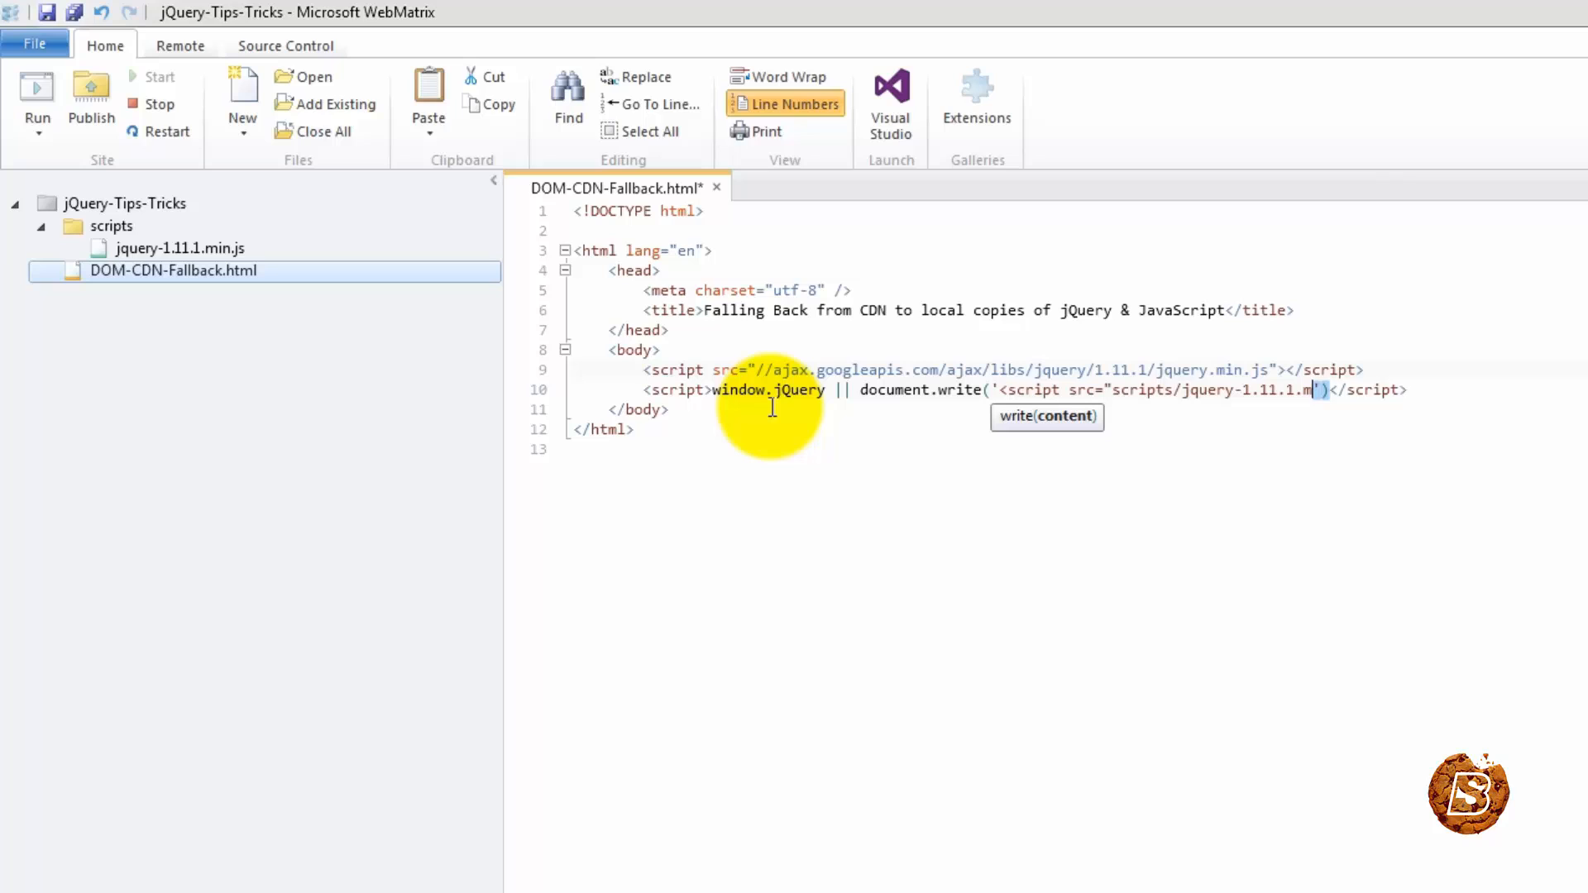
- Finish the fallback as scripts/jquery-1.11.1.min.js">\x3C/script>' and save the page
type("in.js\">\\xscript>")
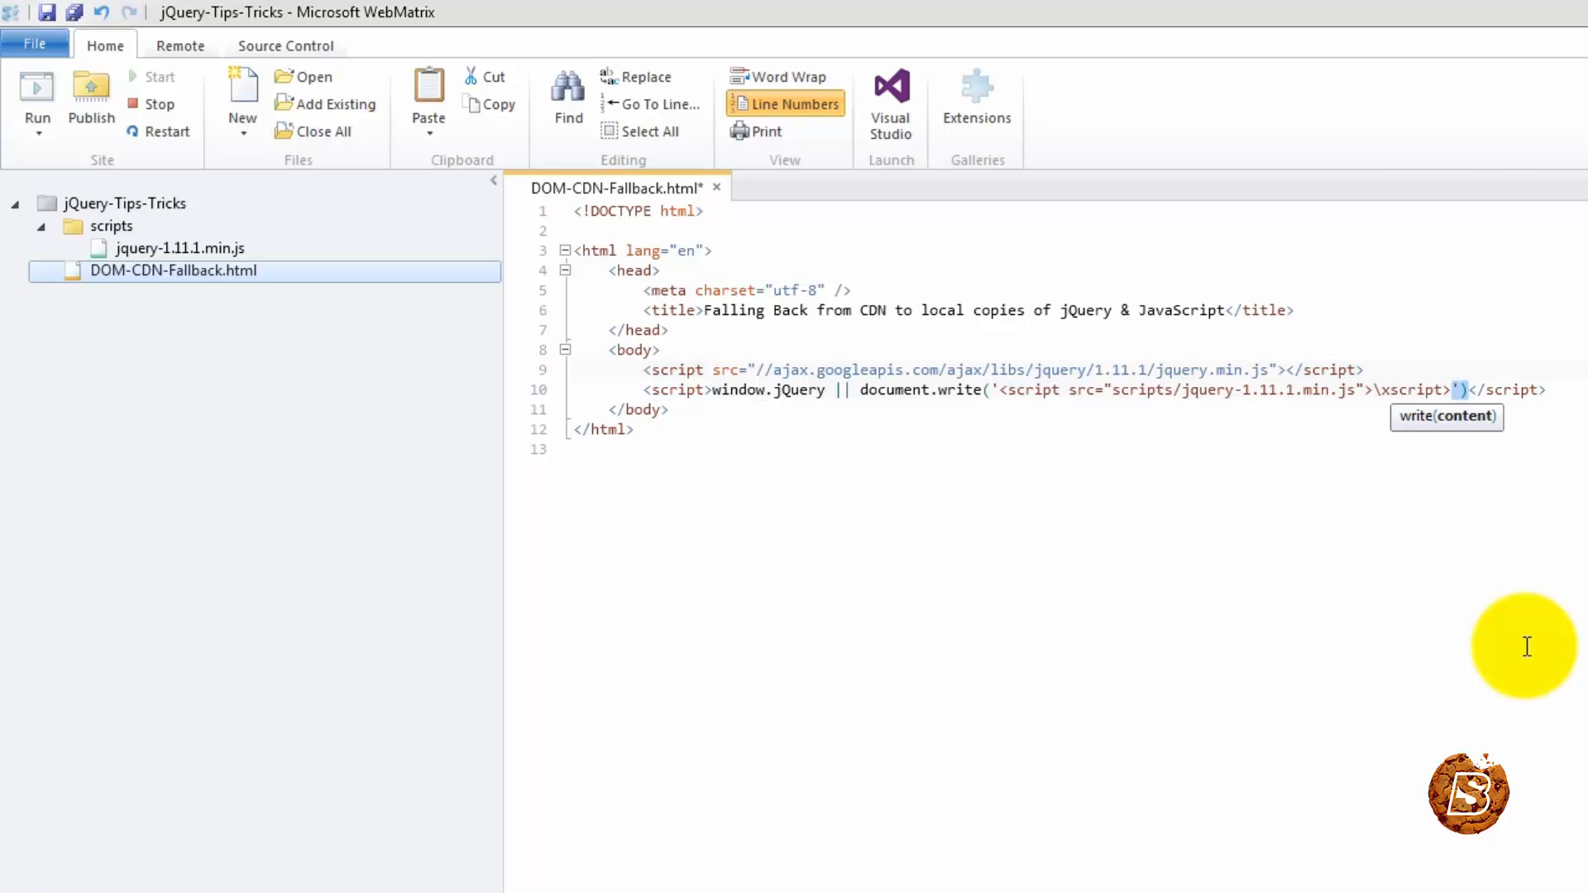
type("3C/")
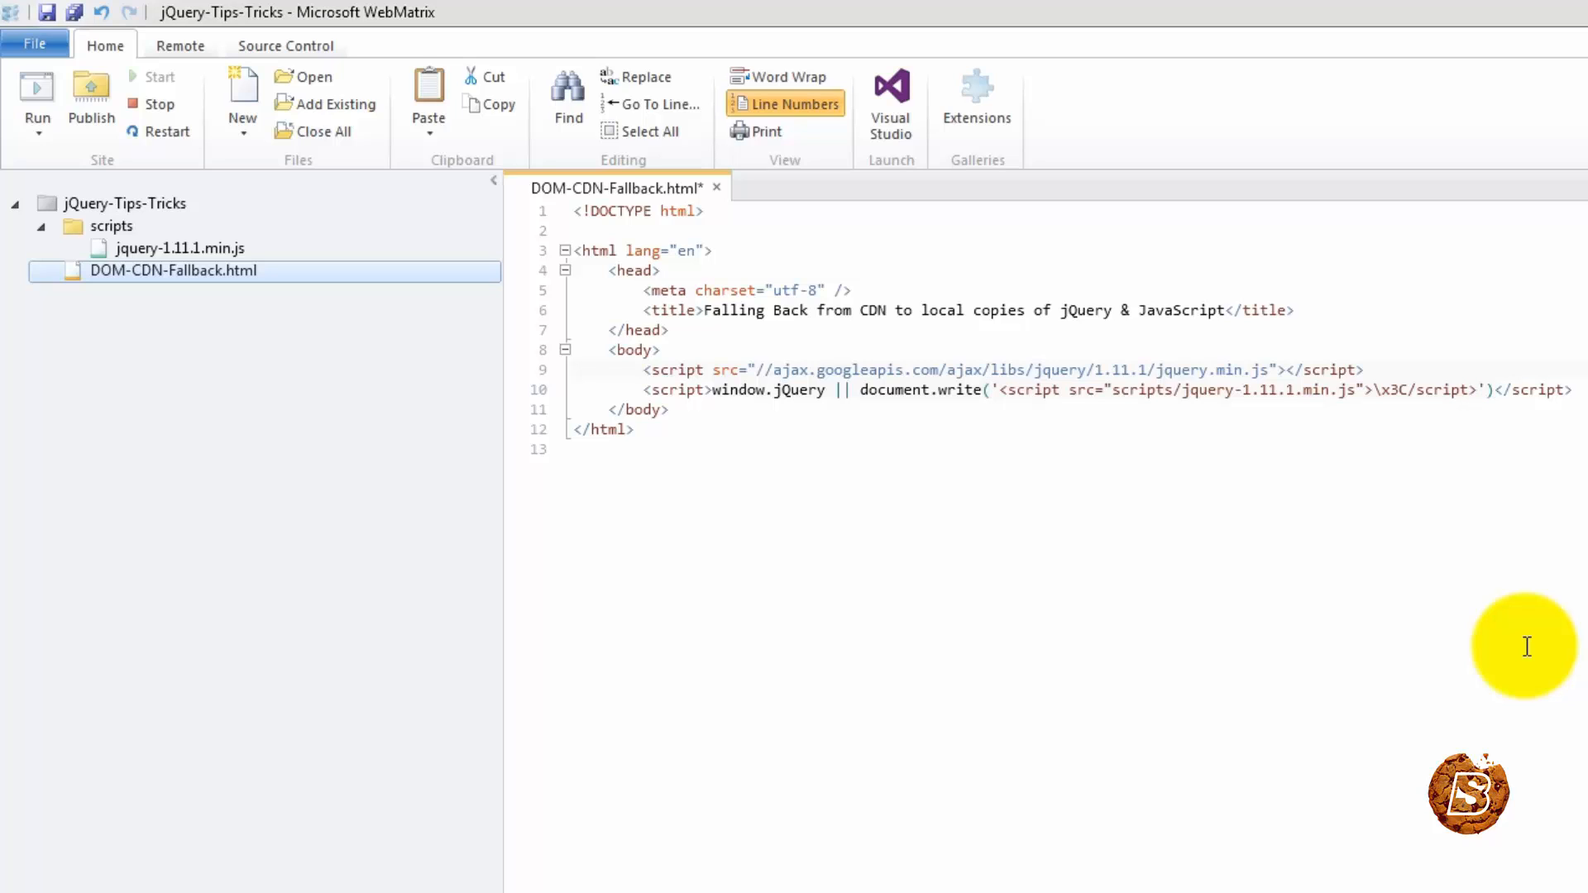
double_click(1533, 390)
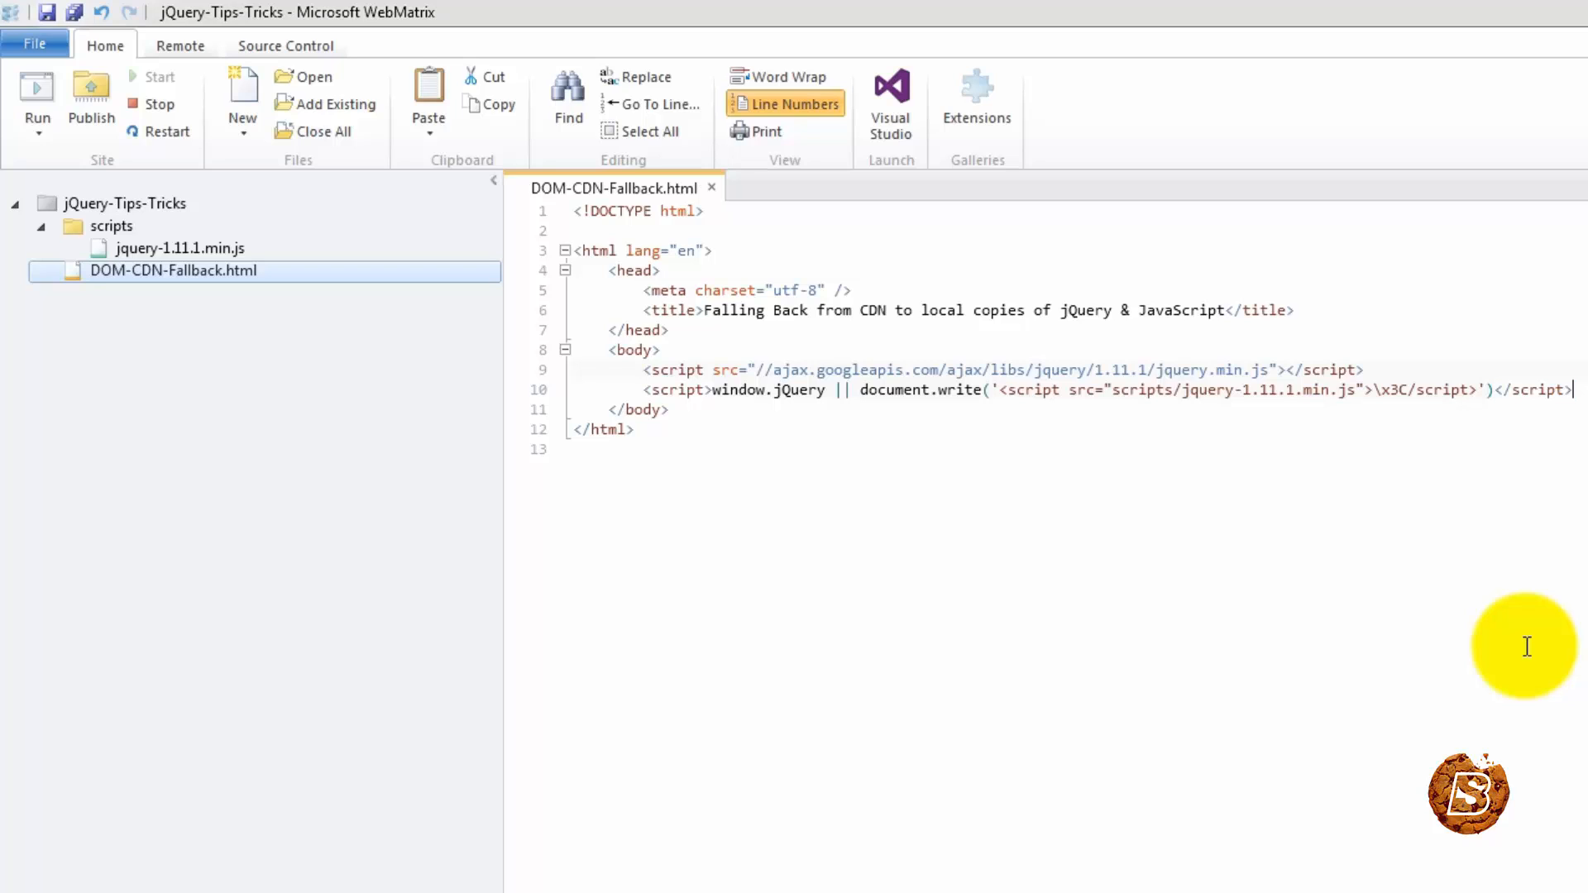
- Add a third script block with $(document).ready(function () { on a new line
key("enter")
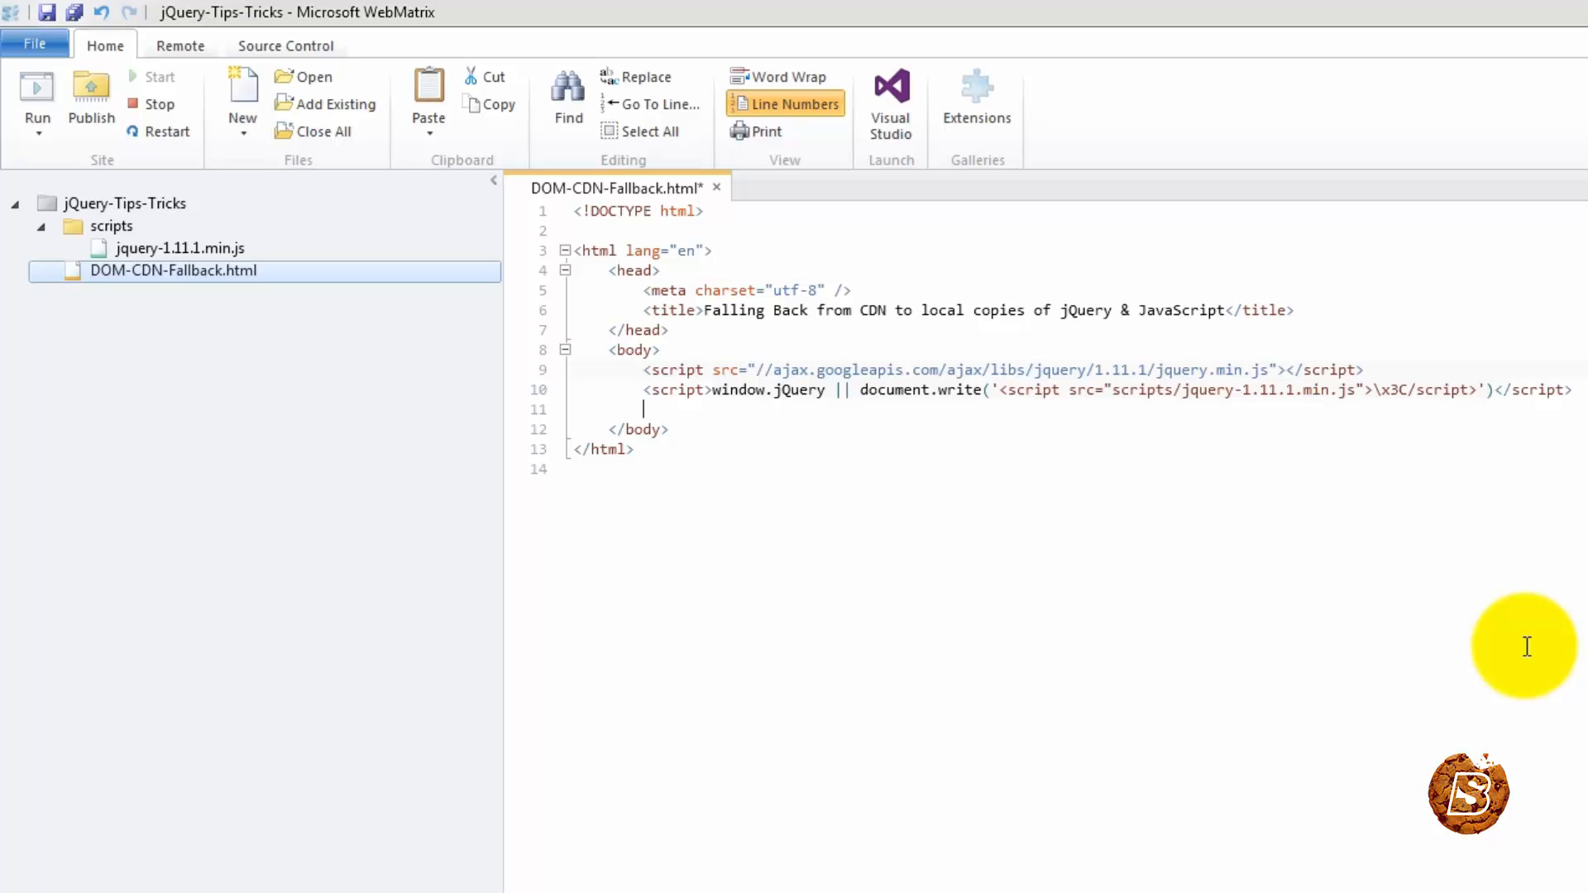
type("<script></script>")
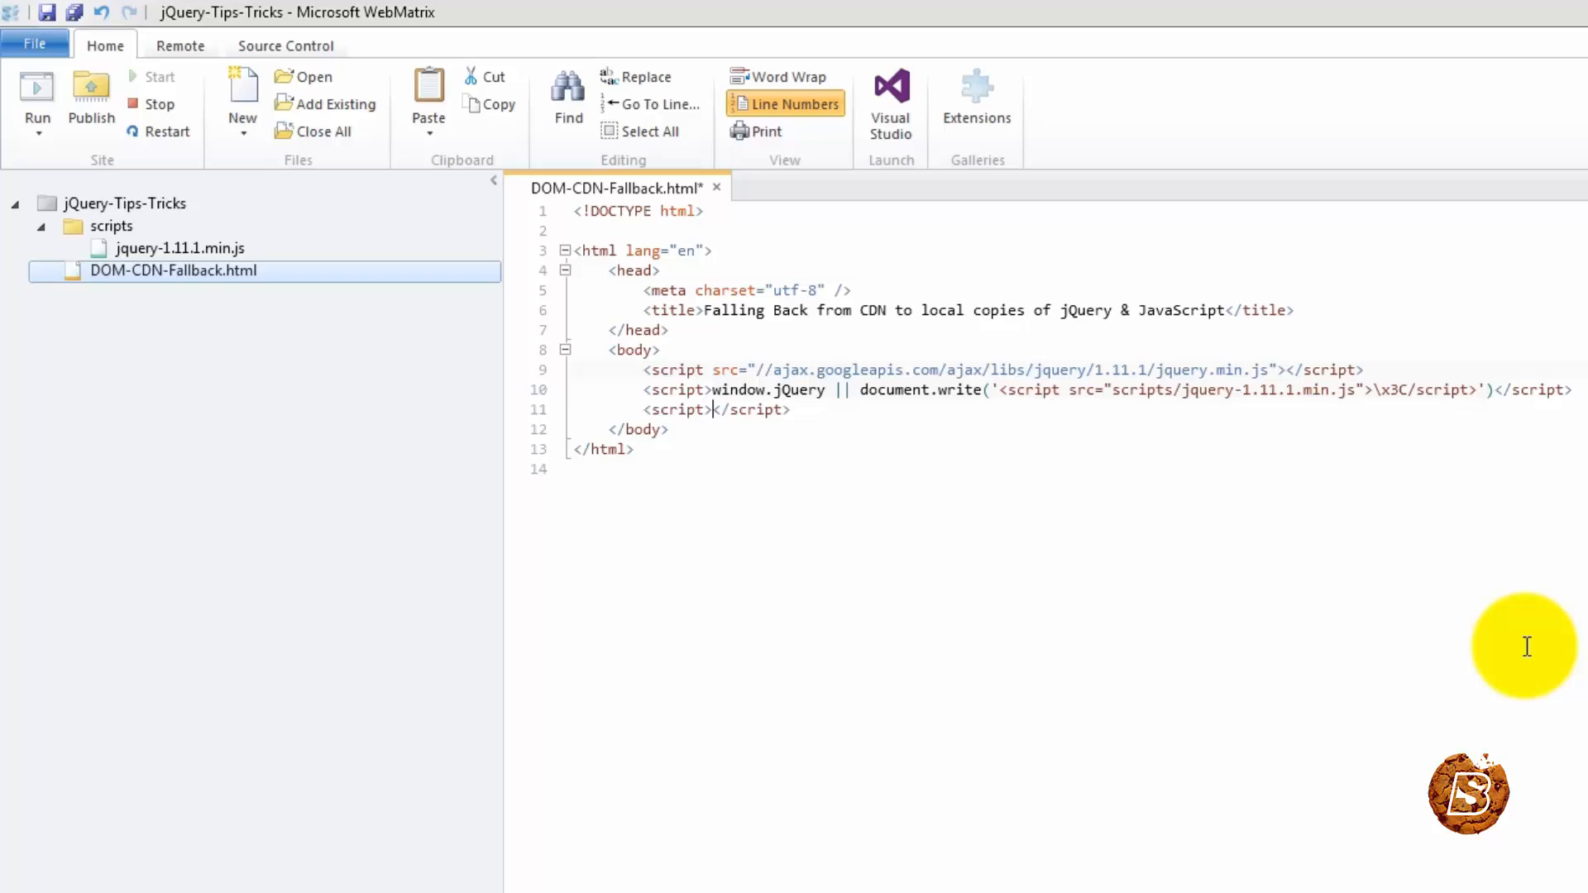
type("$")
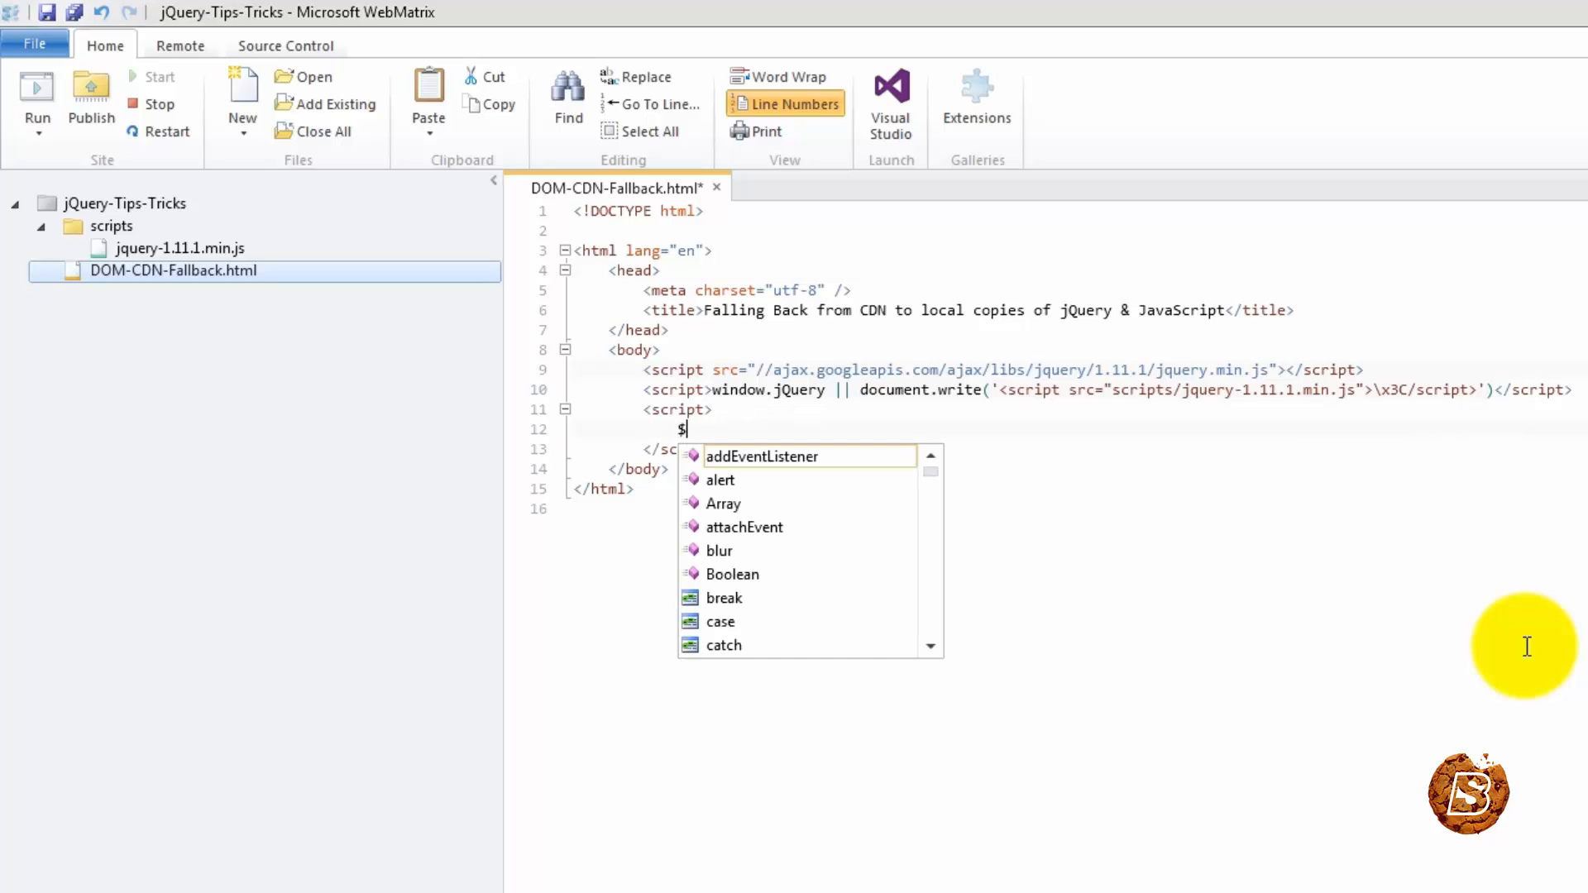
type("(document)")
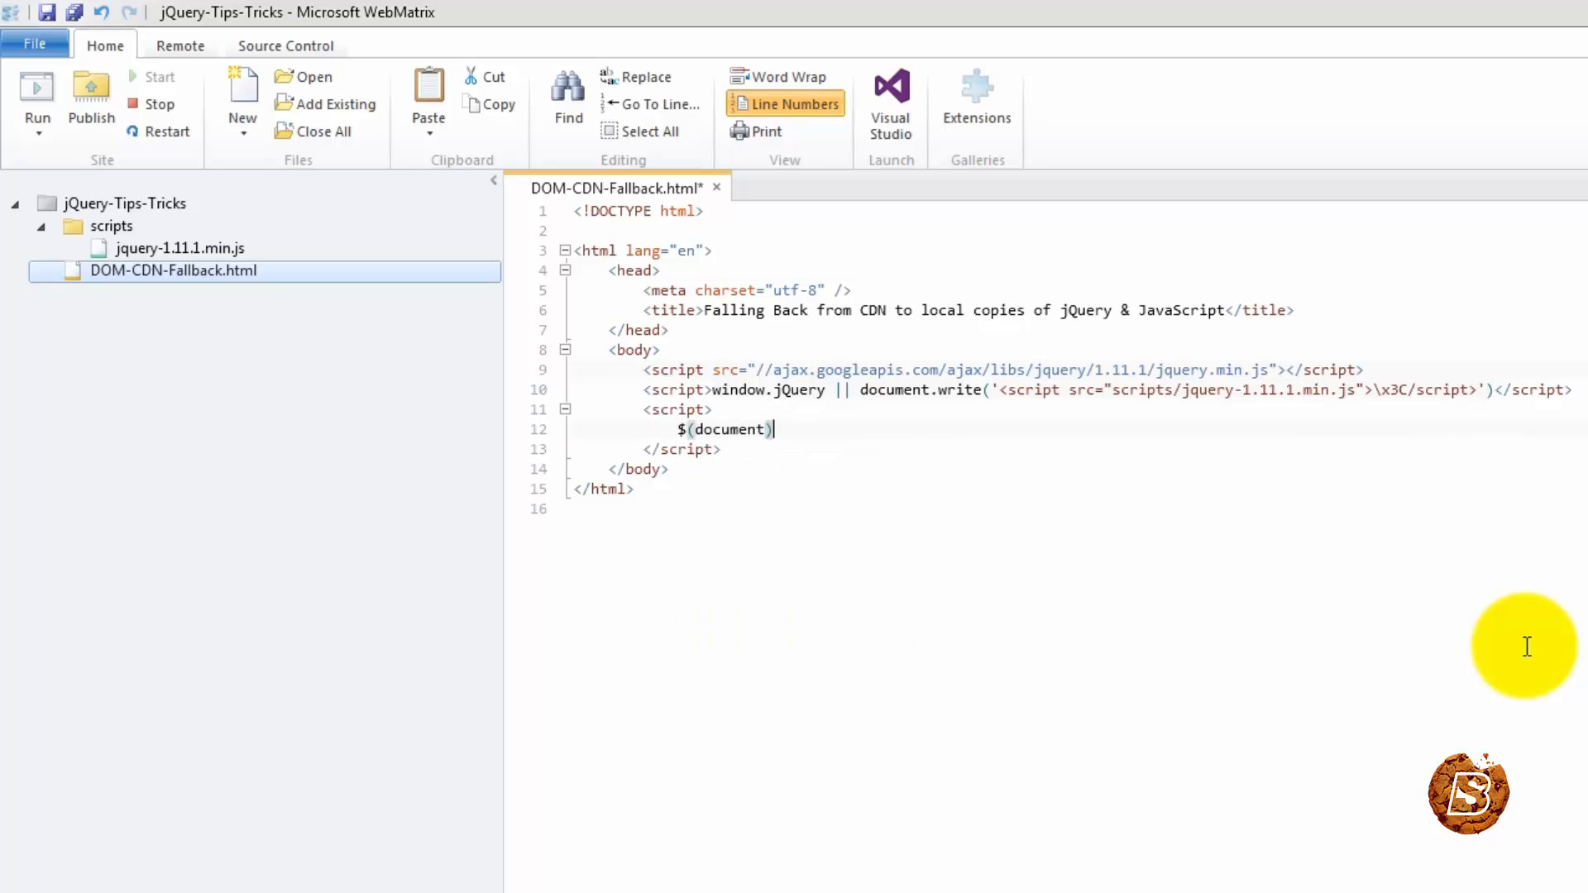
type(".ready(")
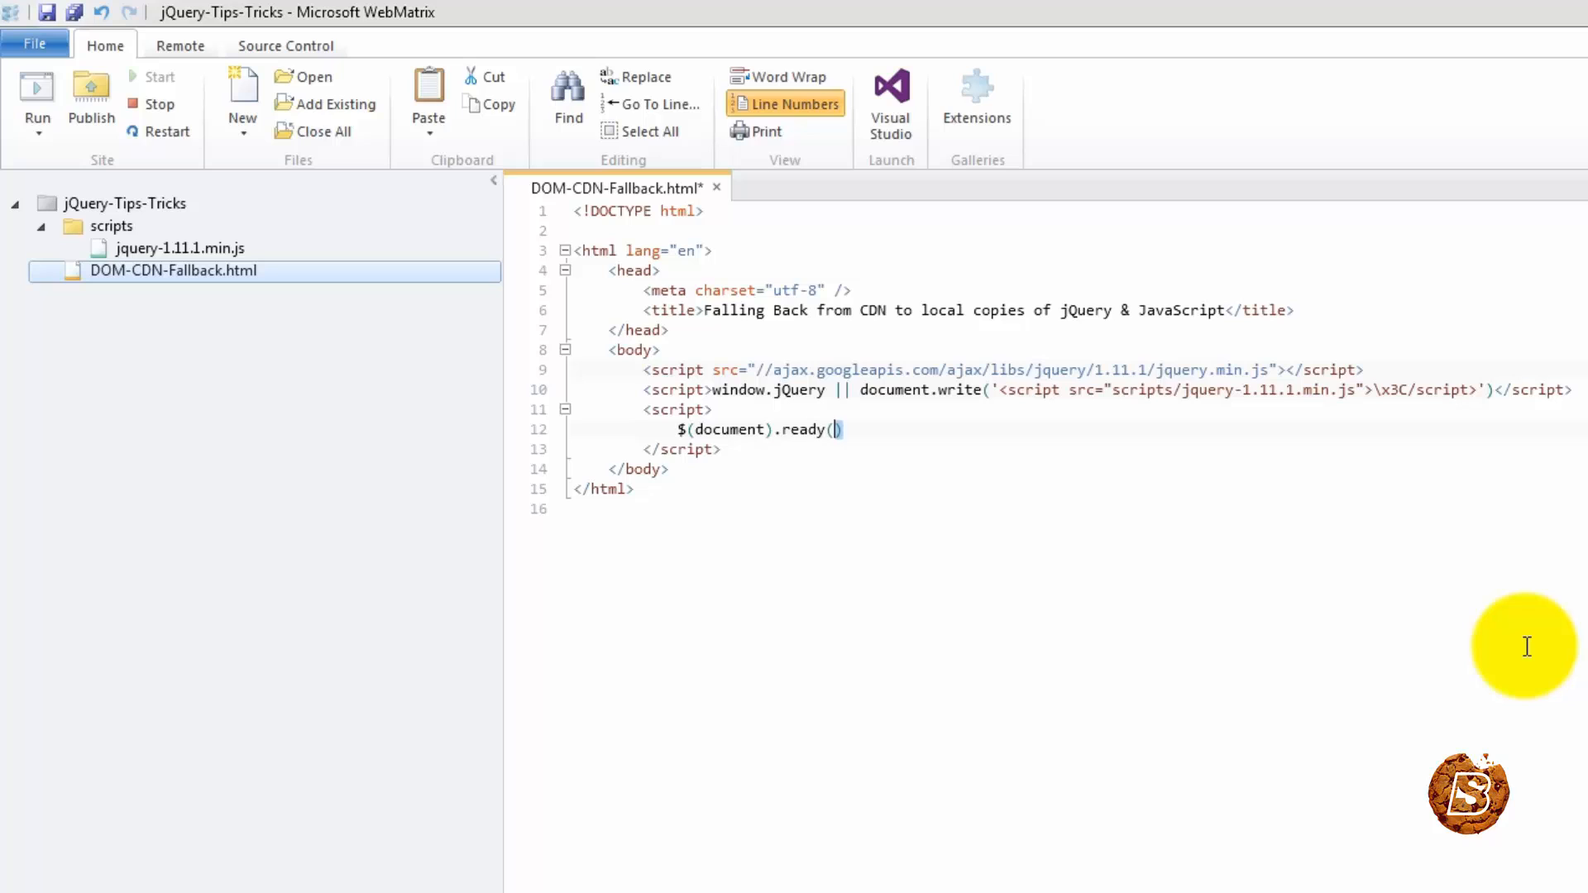
type("function")
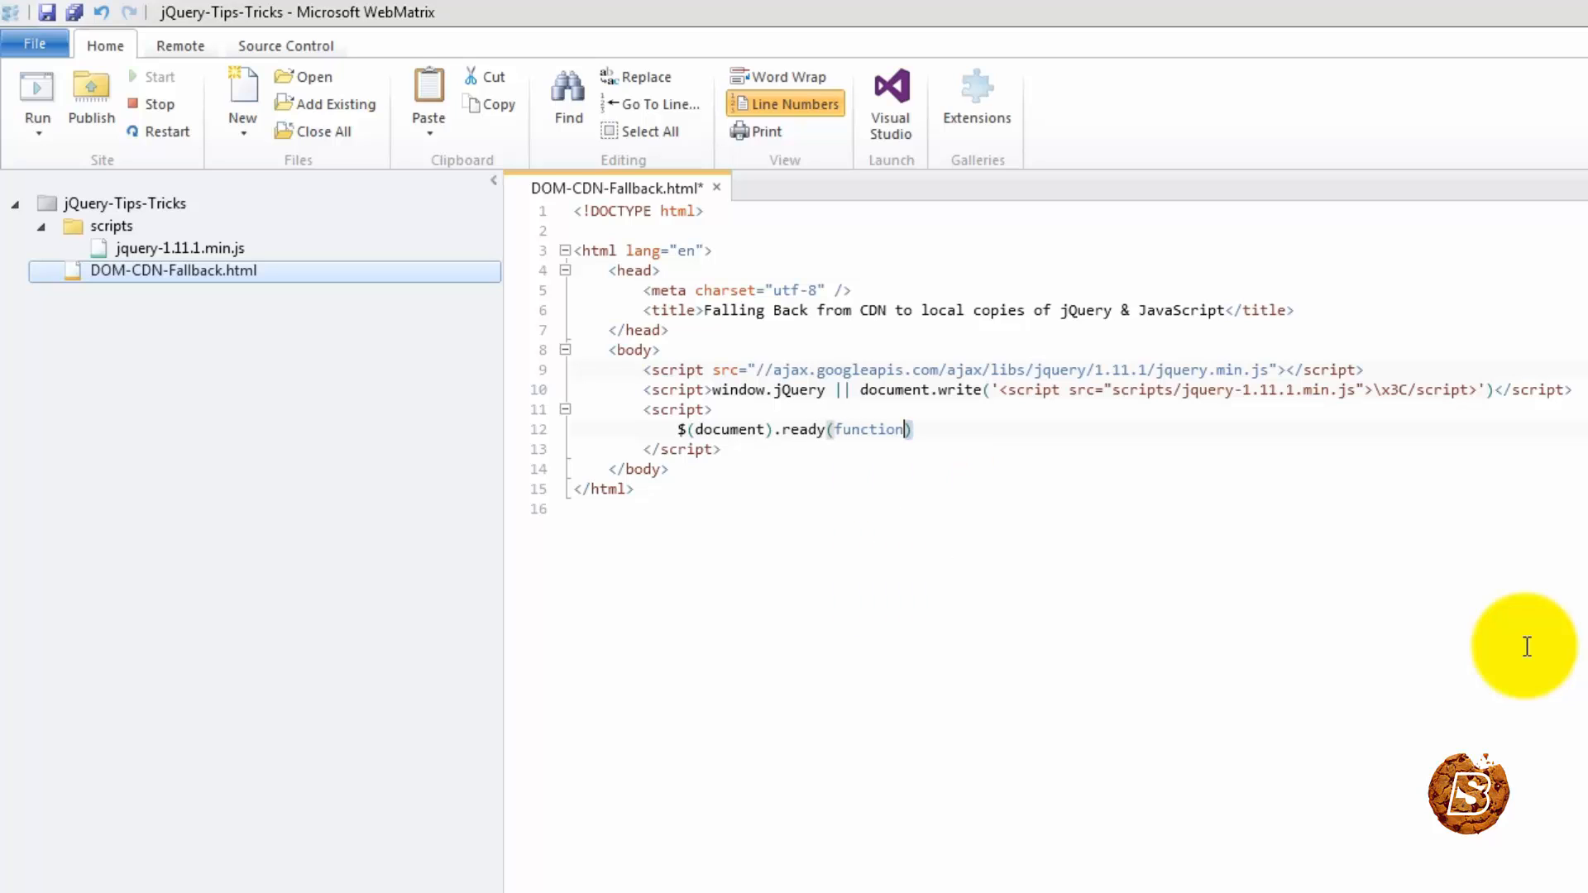
type("()")
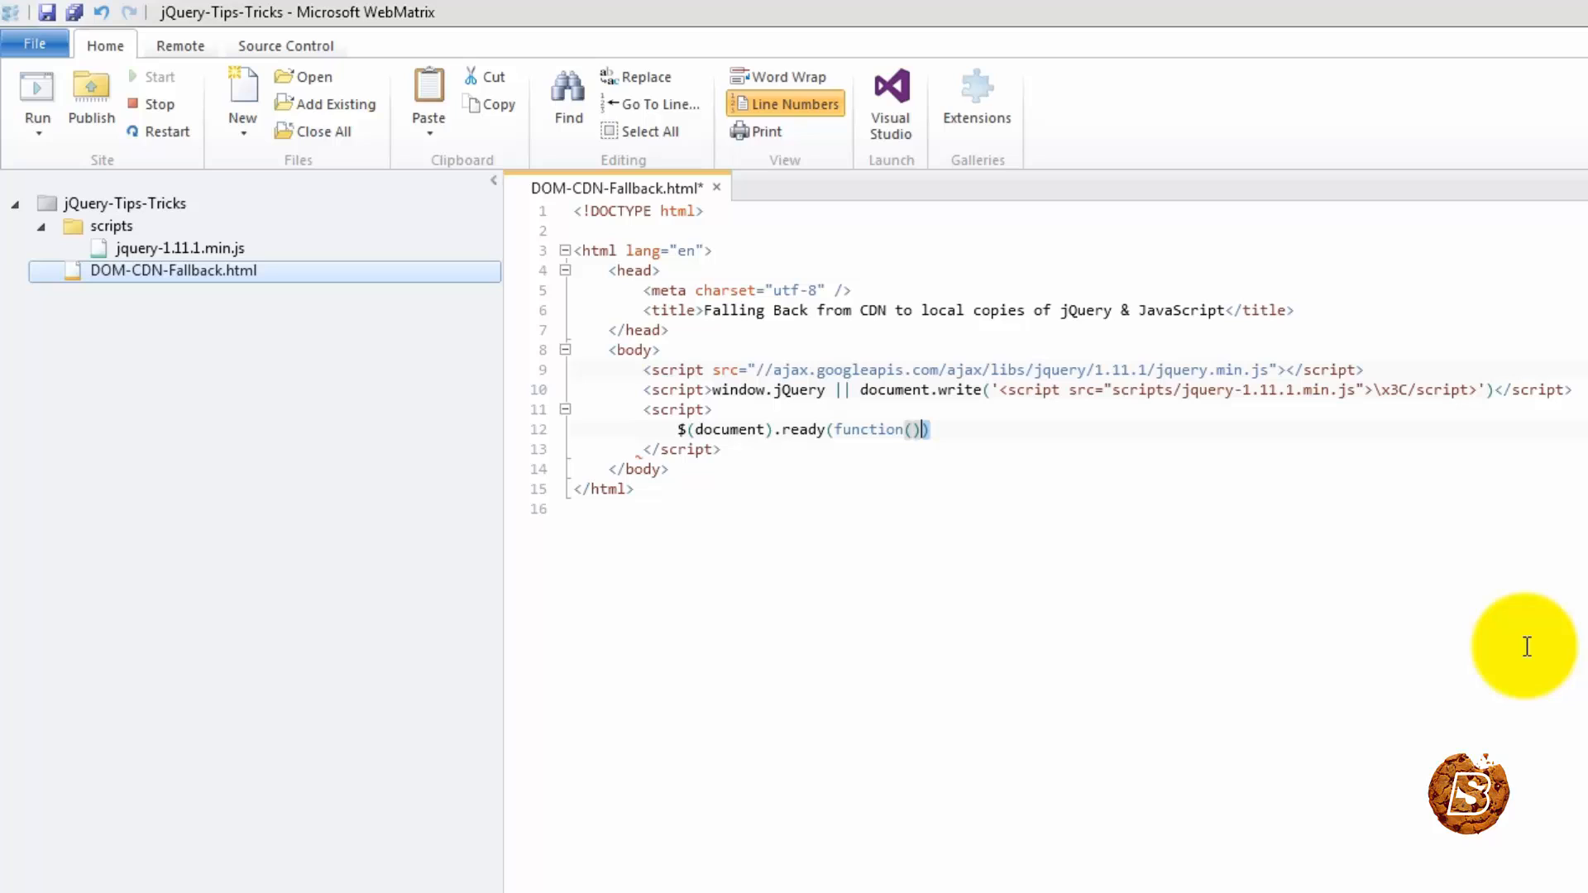
type("{")
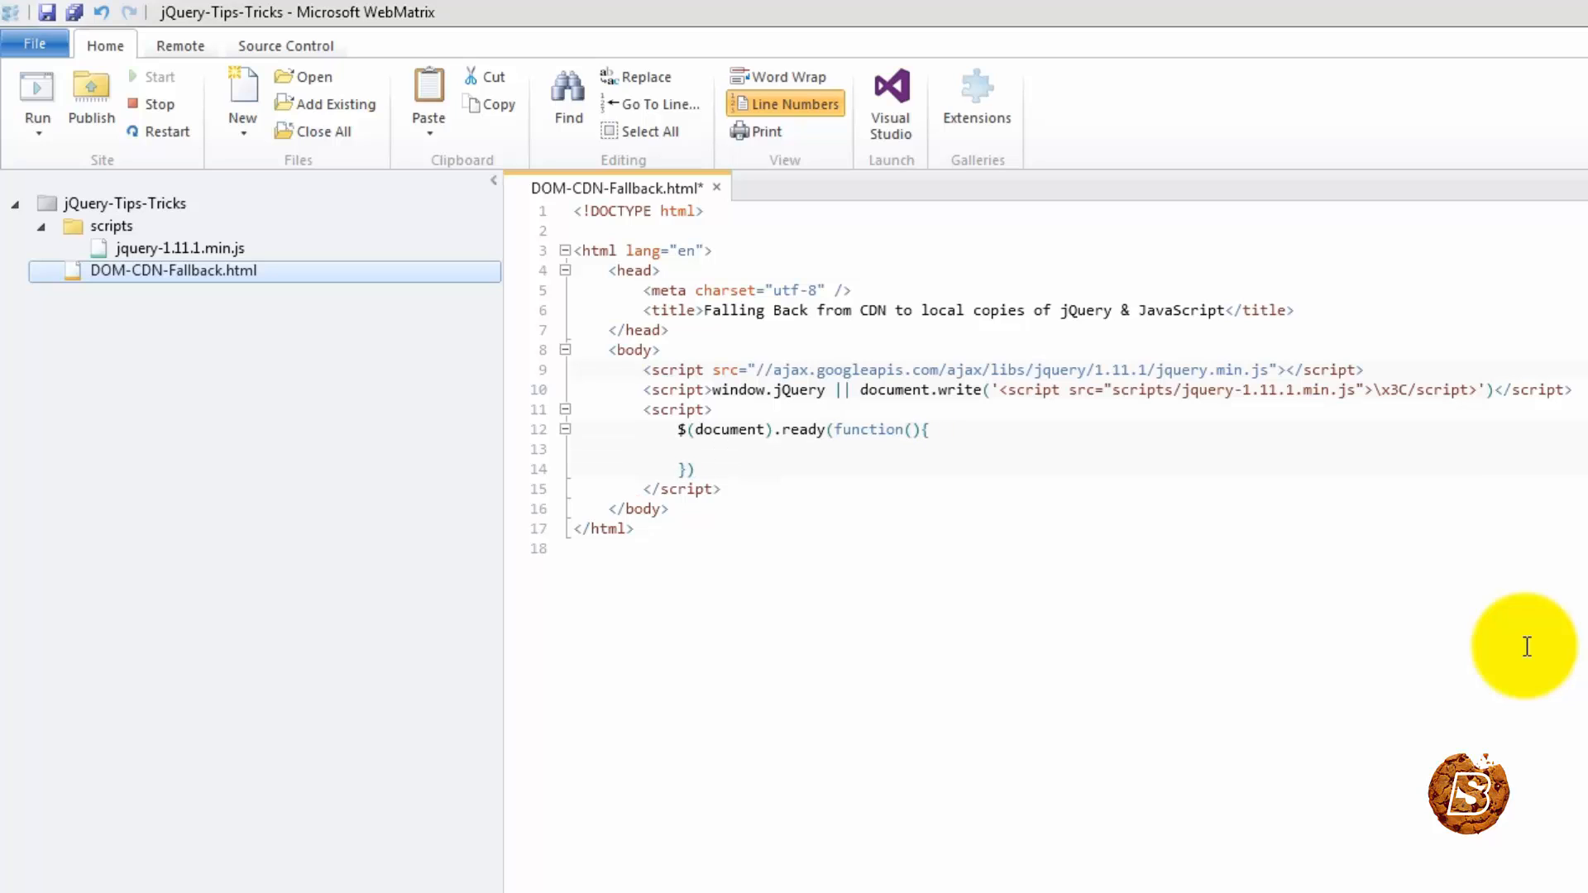
- Make the ready handler call console.log("jQuery Loaded")
type("console.")
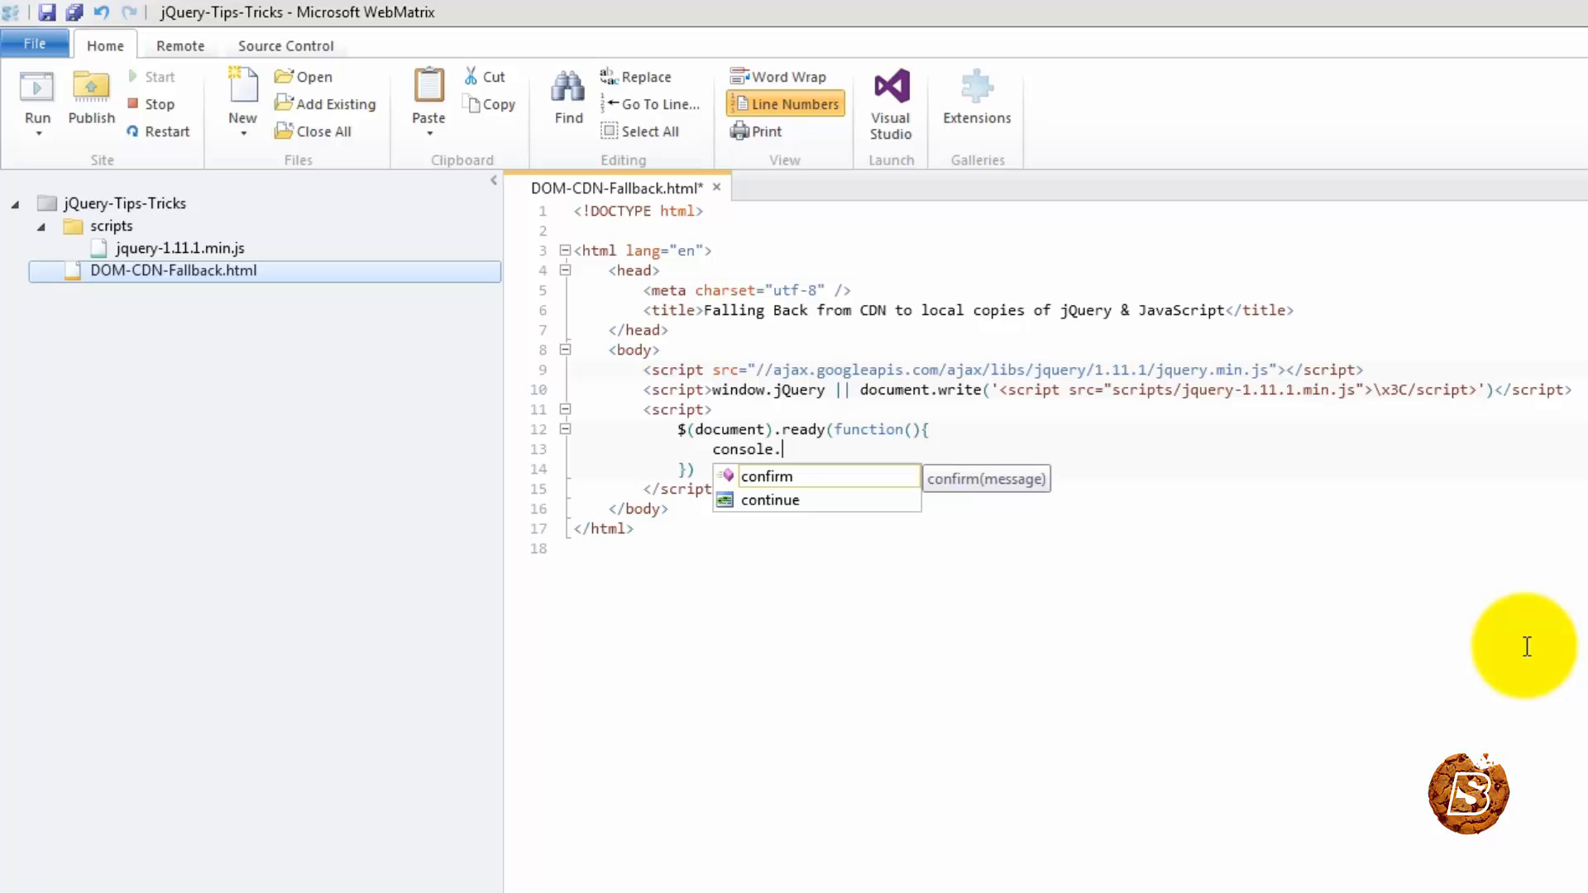
type("log()")
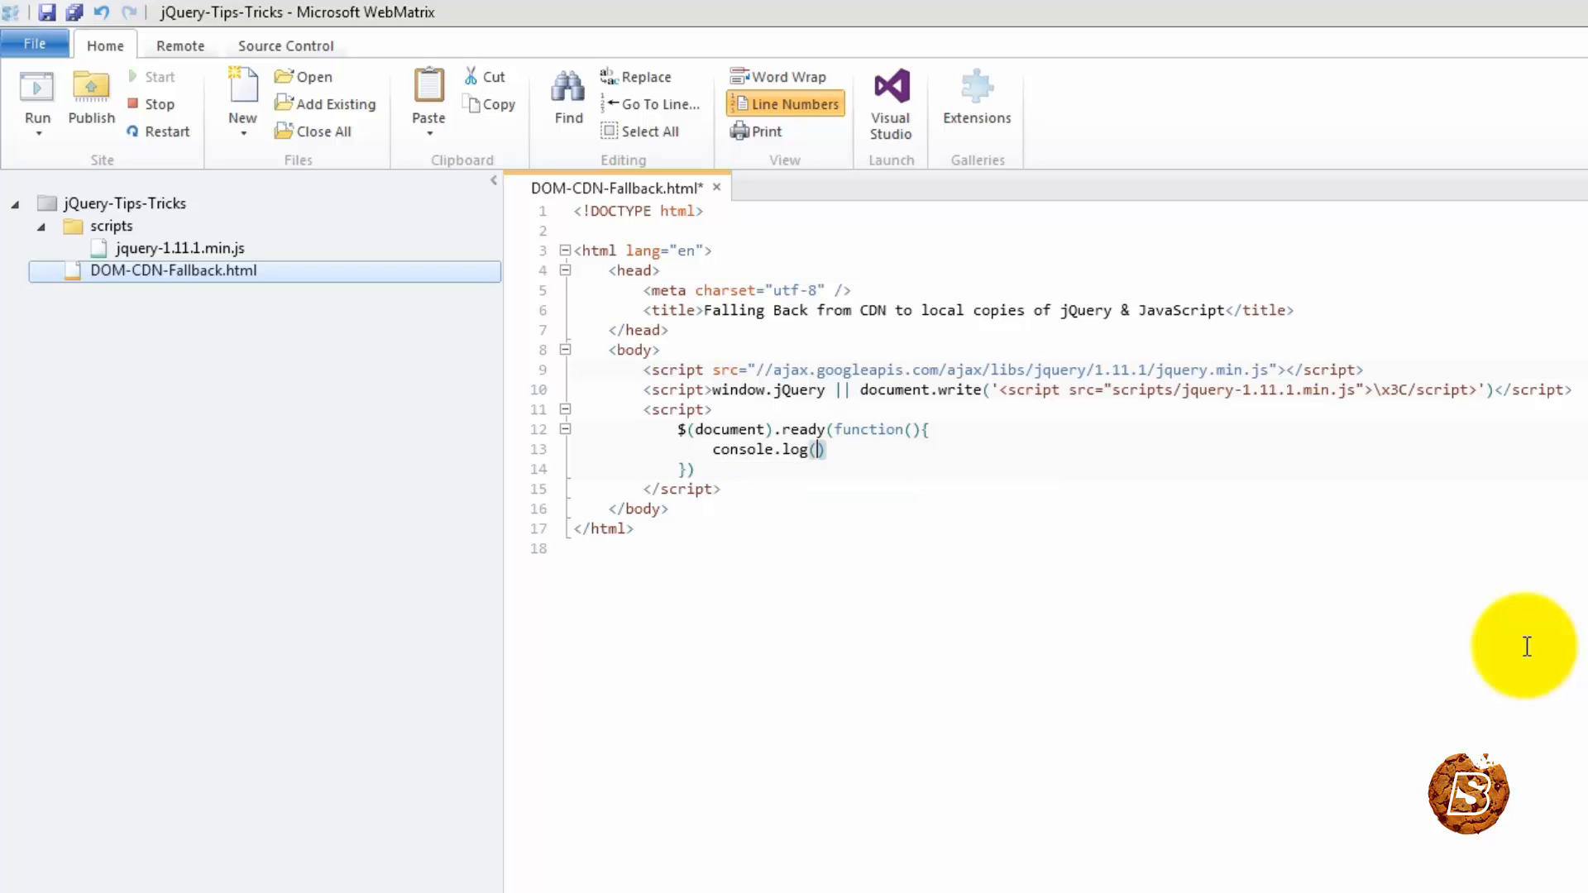
type("\"jQuery")
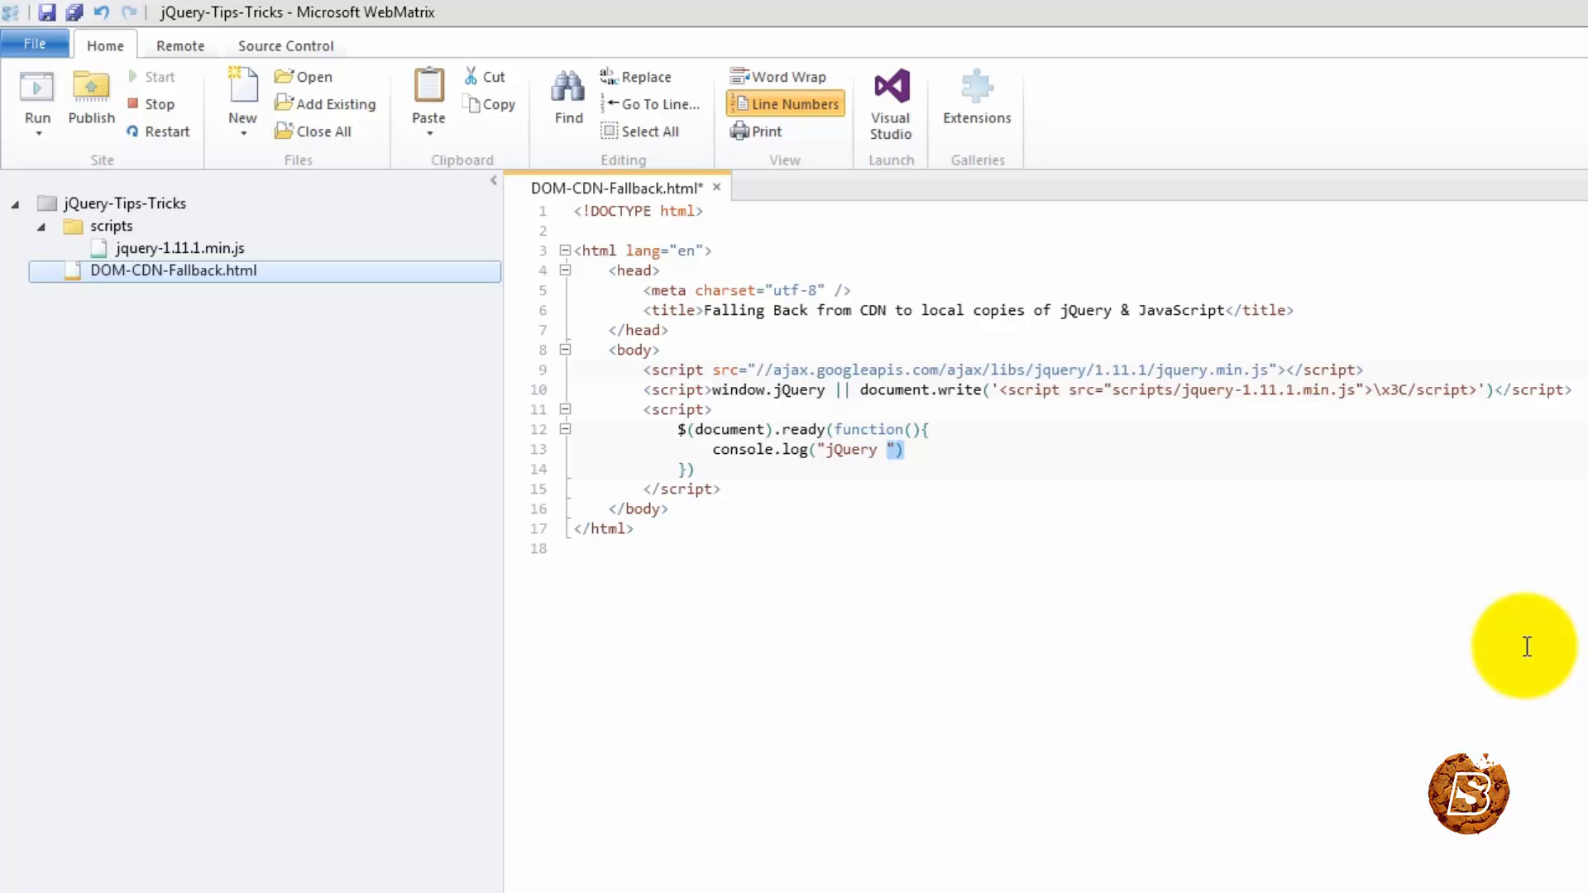
type("Loaded")
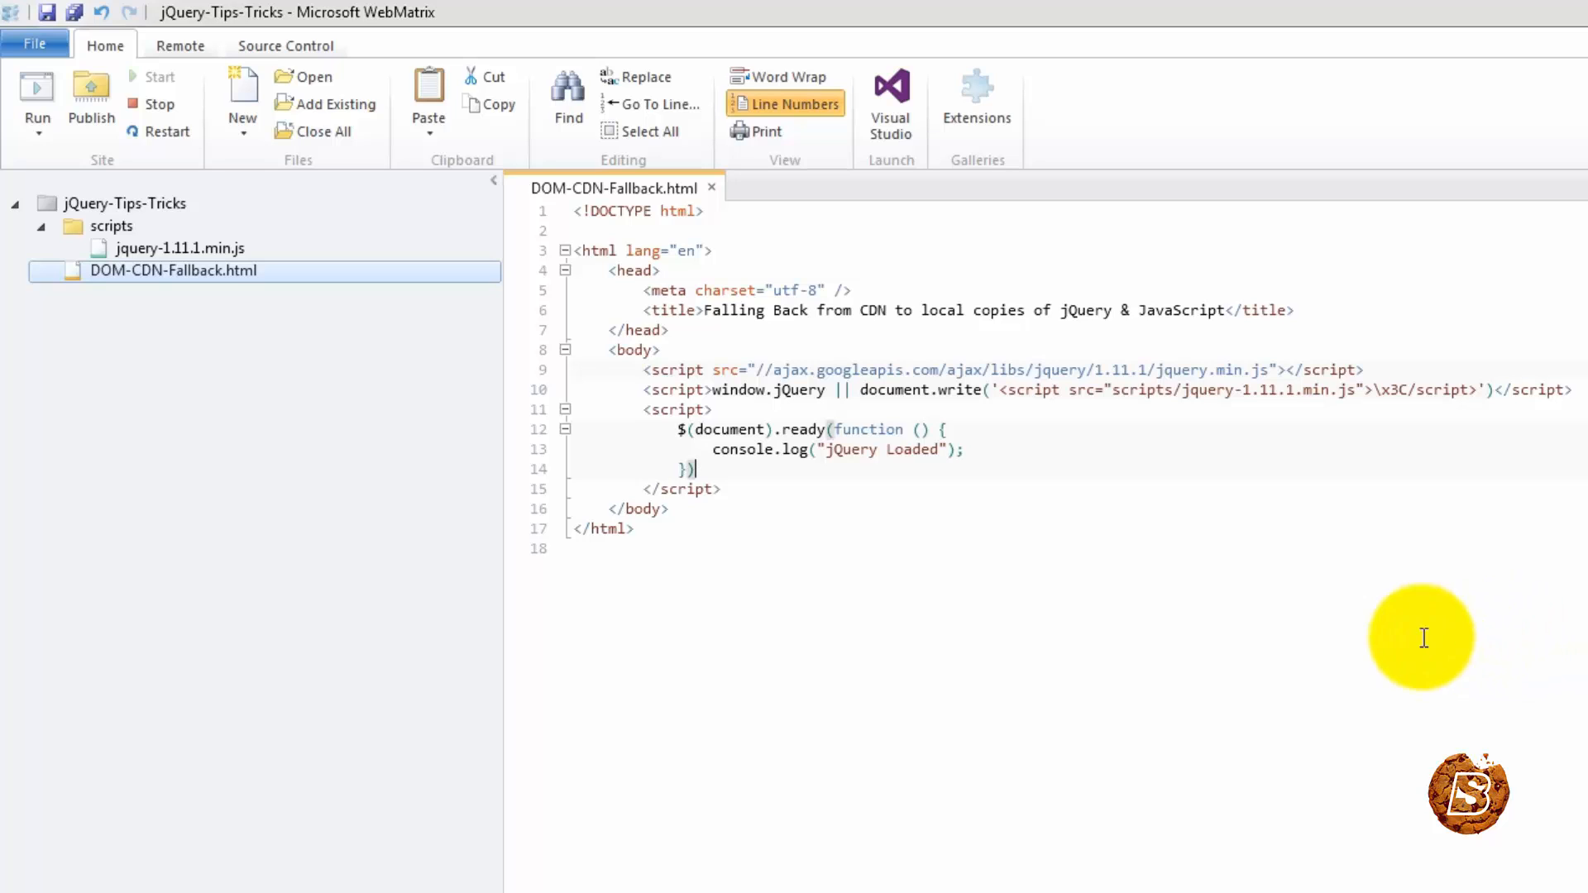
mouse_move(110, 288)
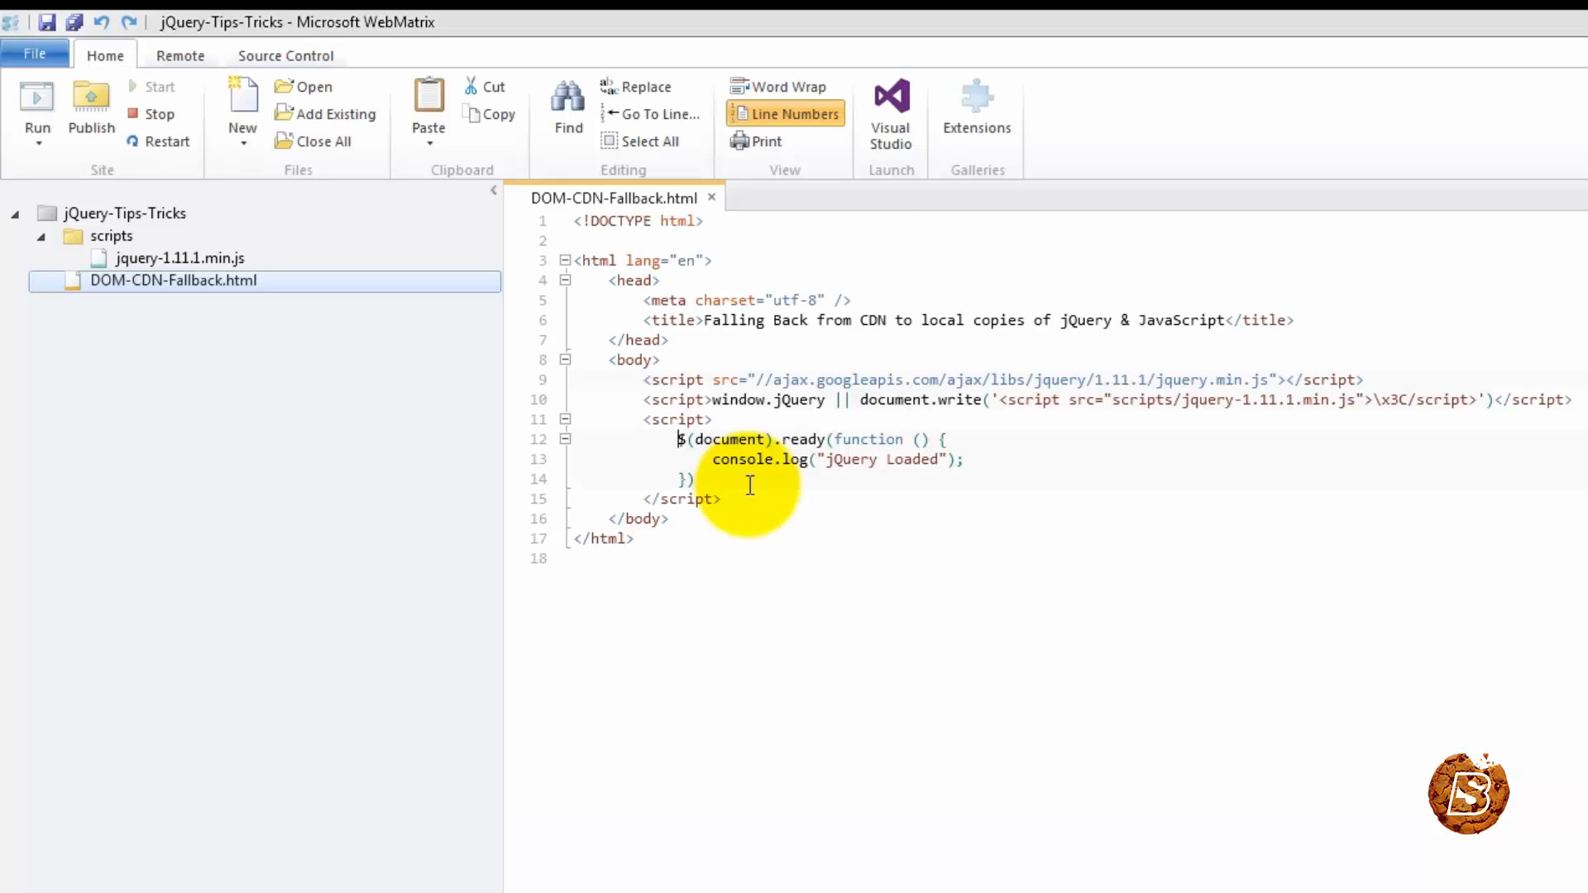
- Insert the IIFE wrapper passing window.jQuery, window, document whose handler logs "Dom is now ready"
left_click_drag(680, 438, 694, 479)
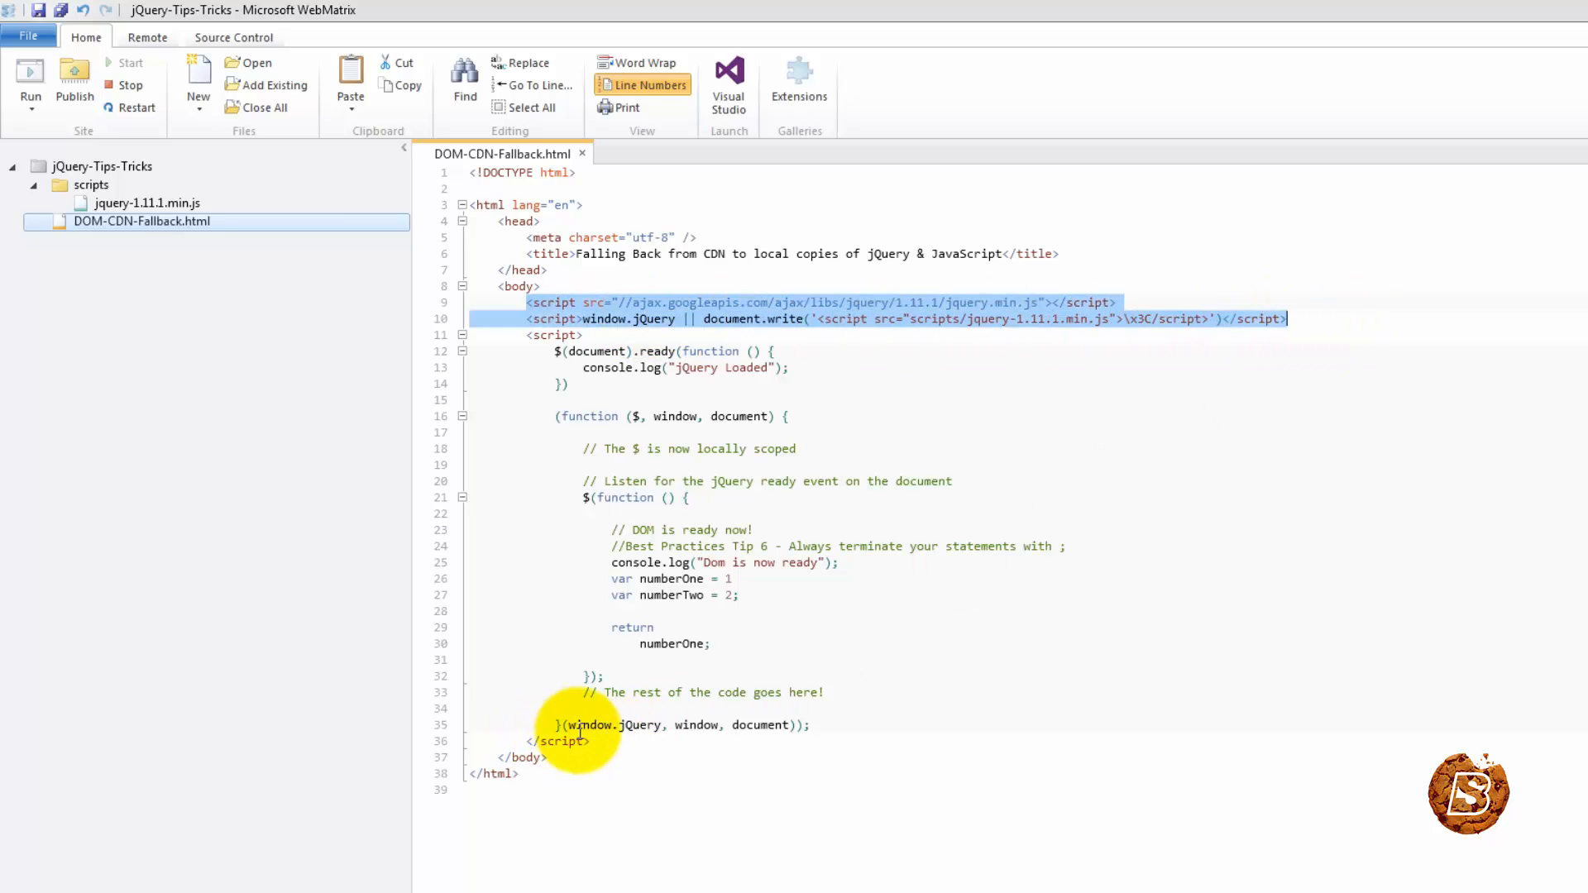
double_click(696, 724)
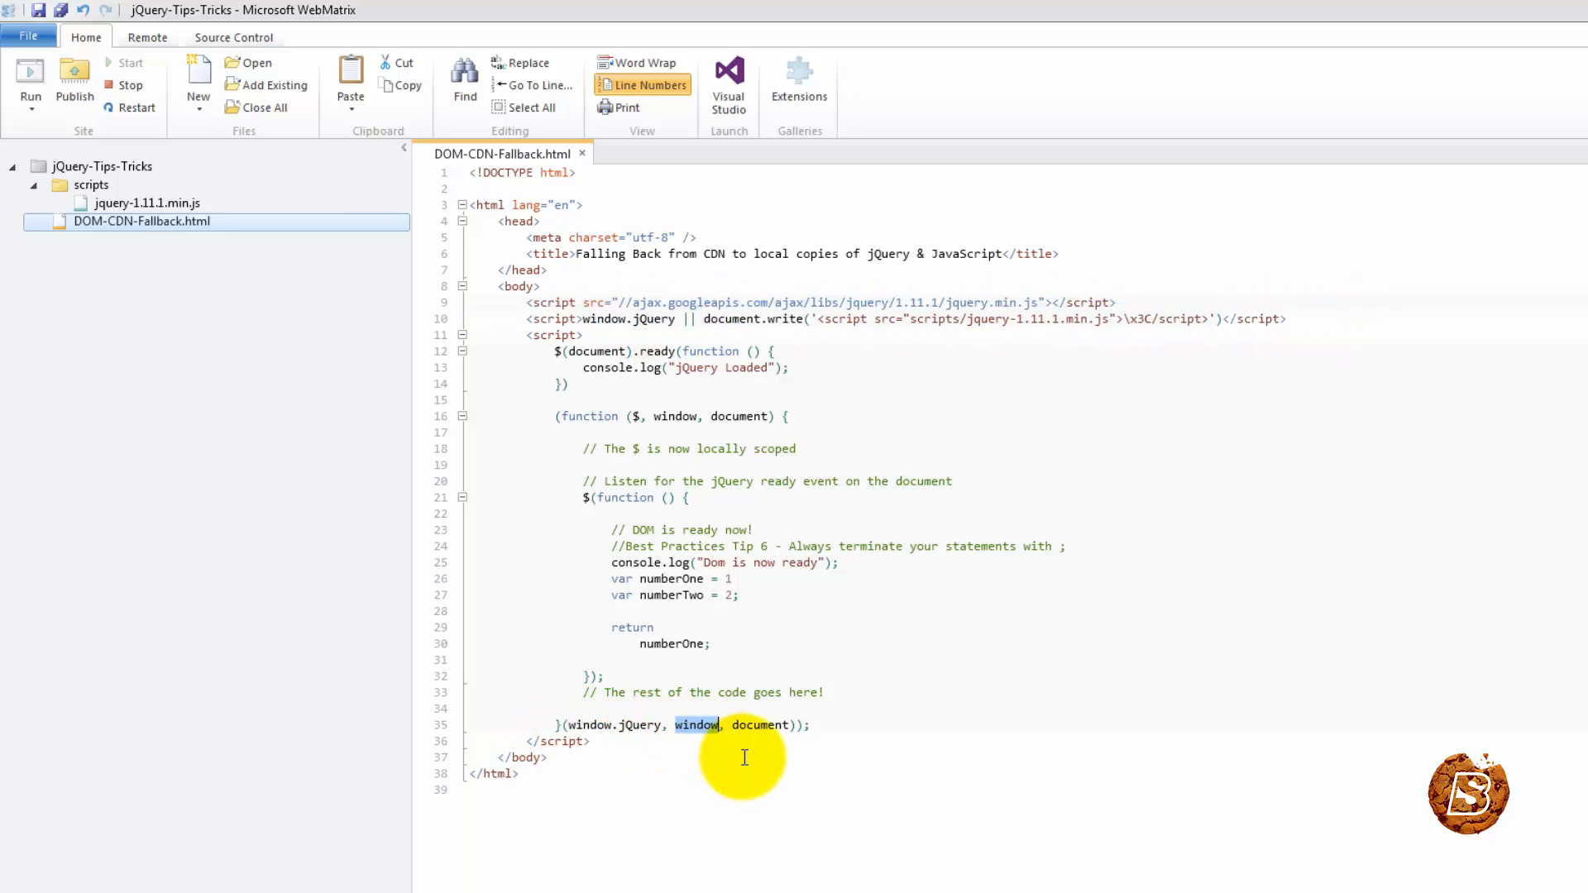
double_click(759, 725)
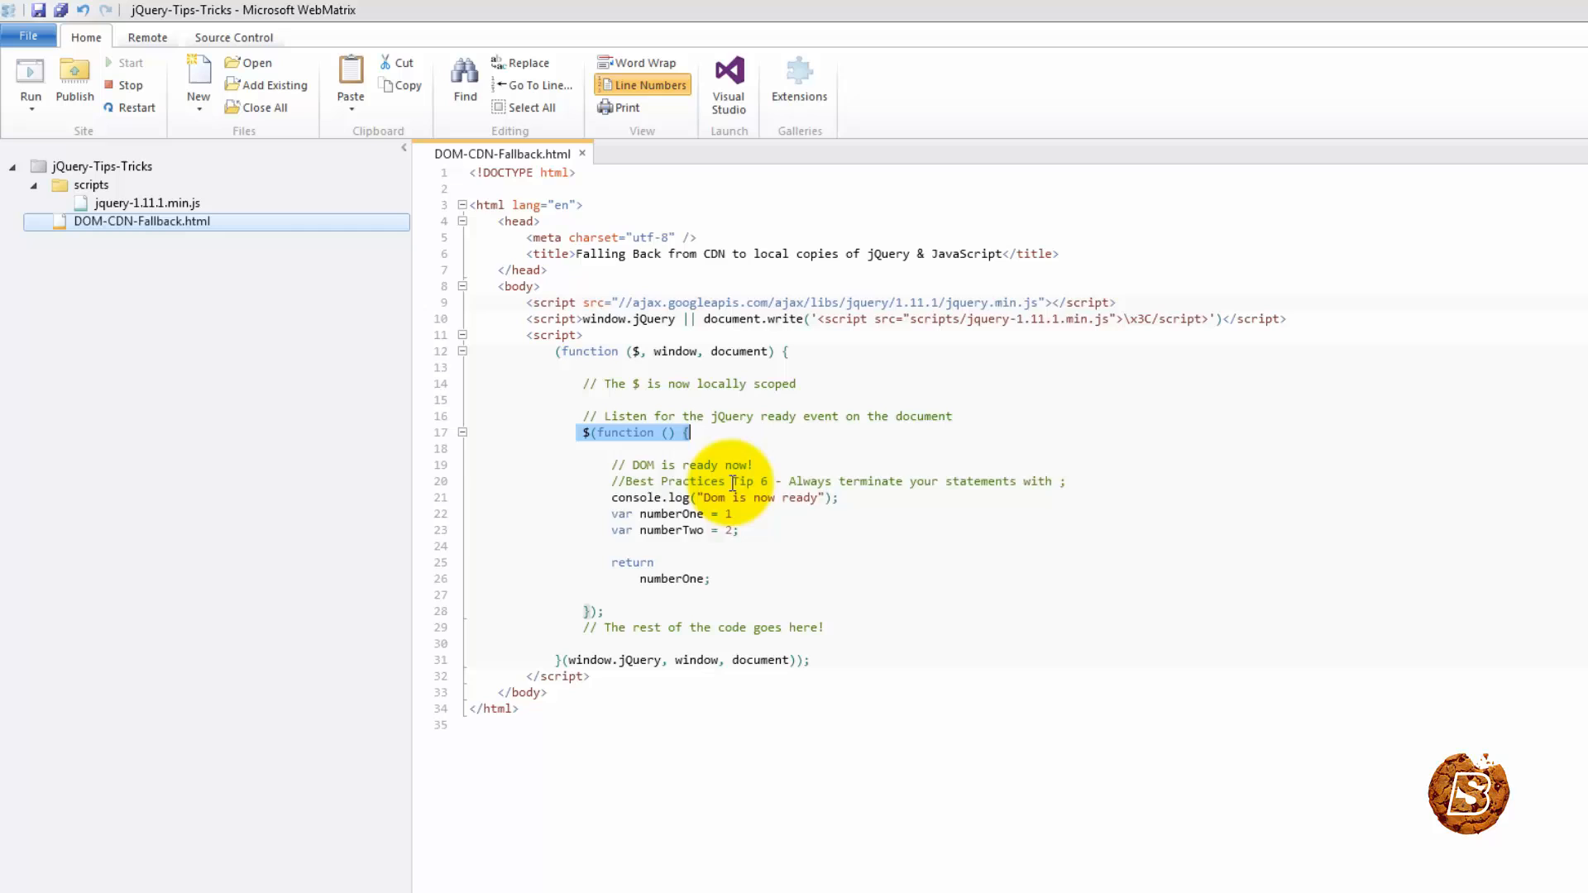
- Remove the numberOne, numberTwo and return lines so the handler only logs "Dom is now ready"
left_click_drag(688, 432, 606, 610)
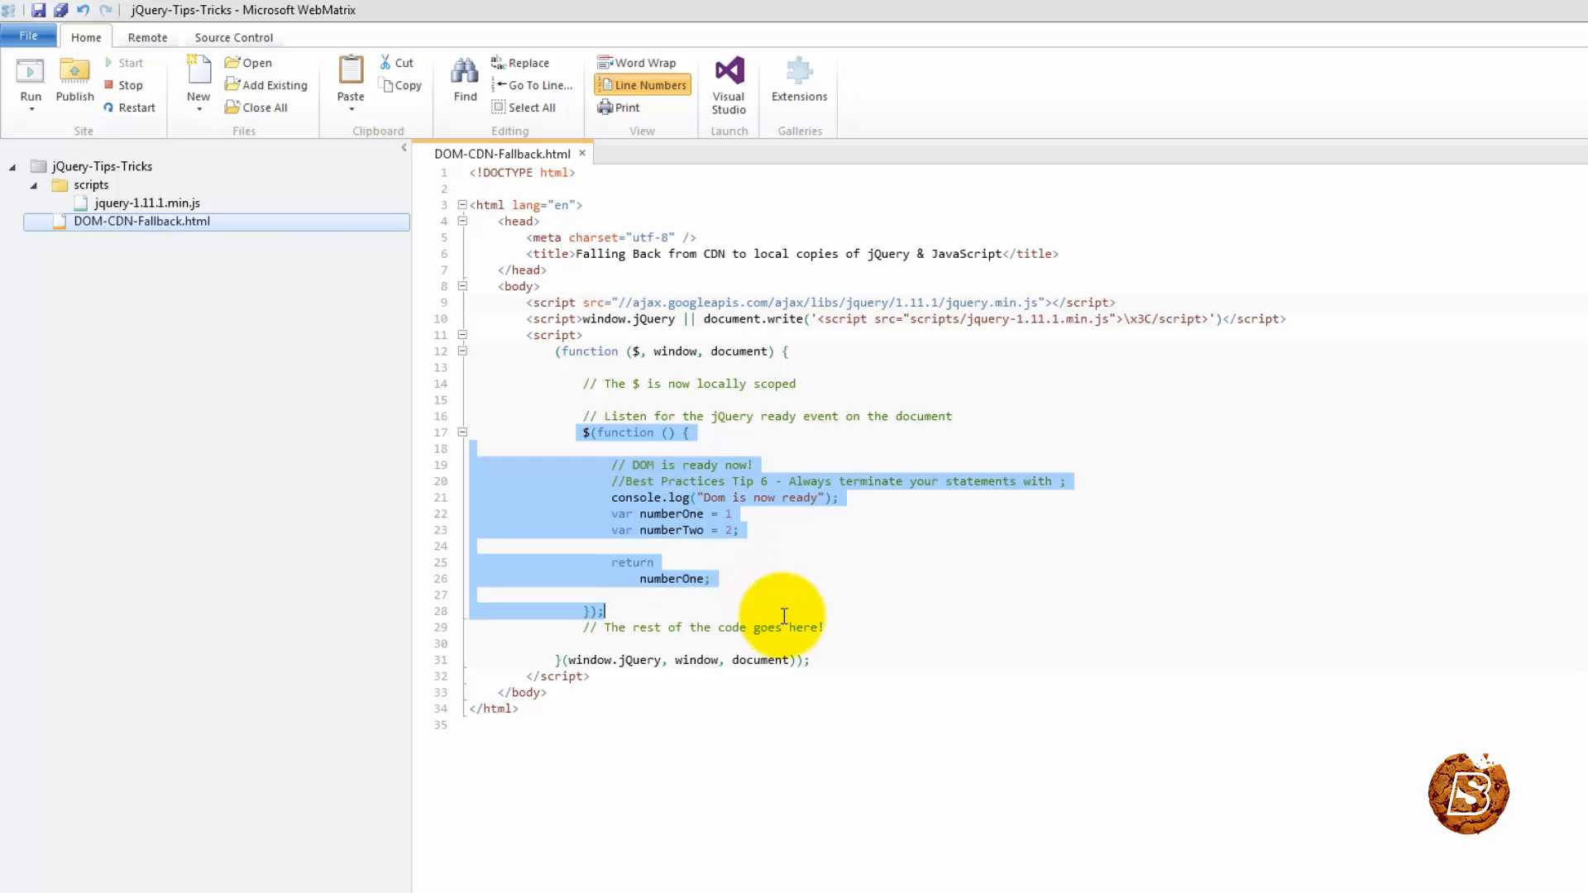
left_click(635, 646)
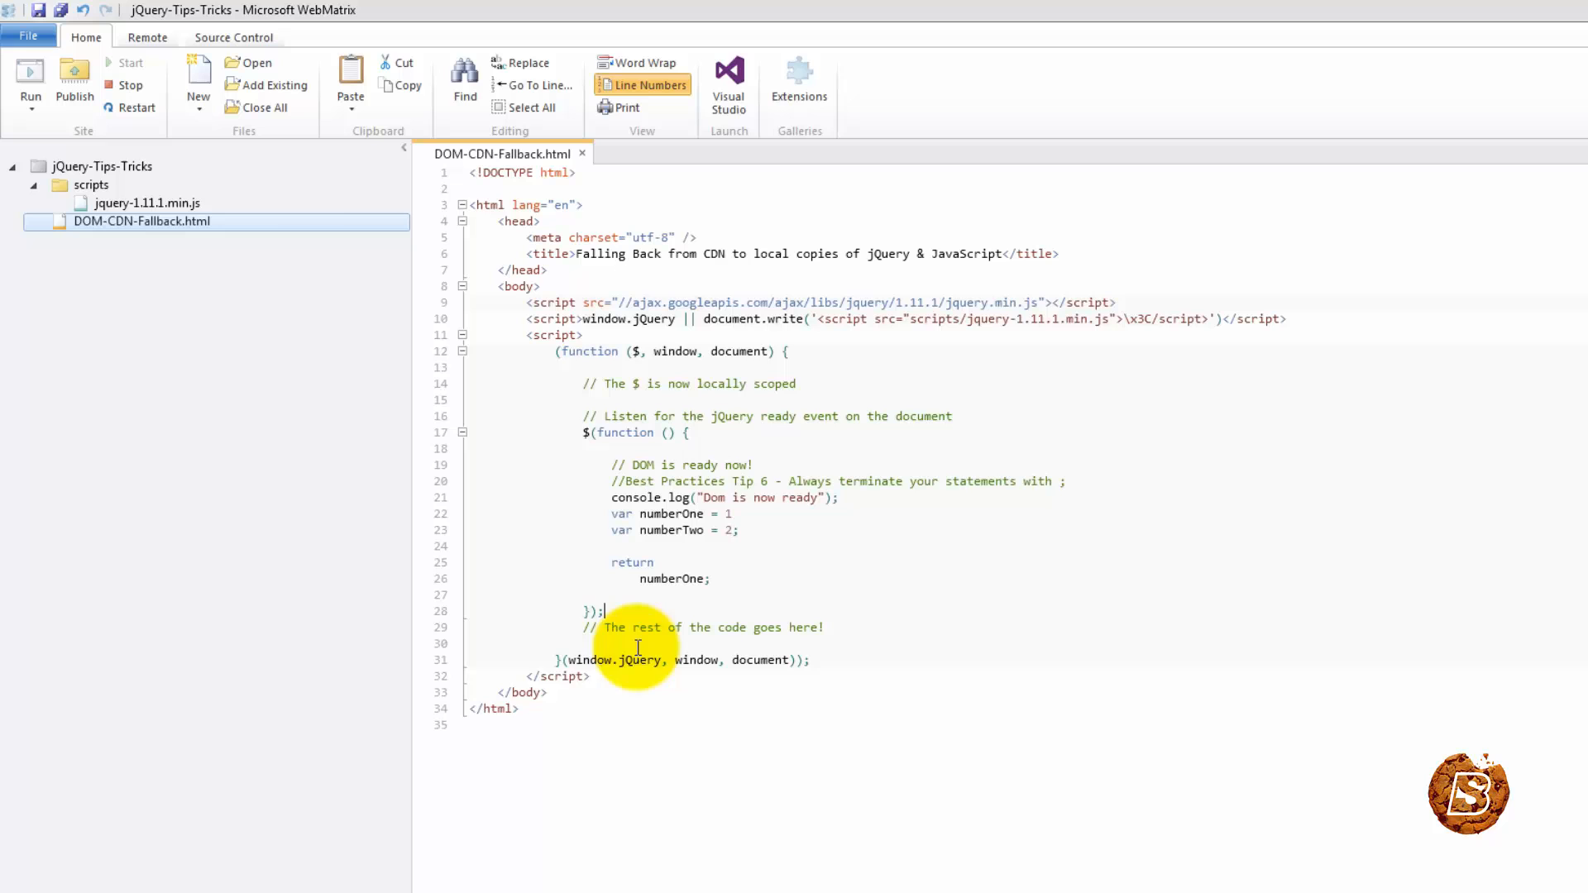
mouse_move(552, 415)
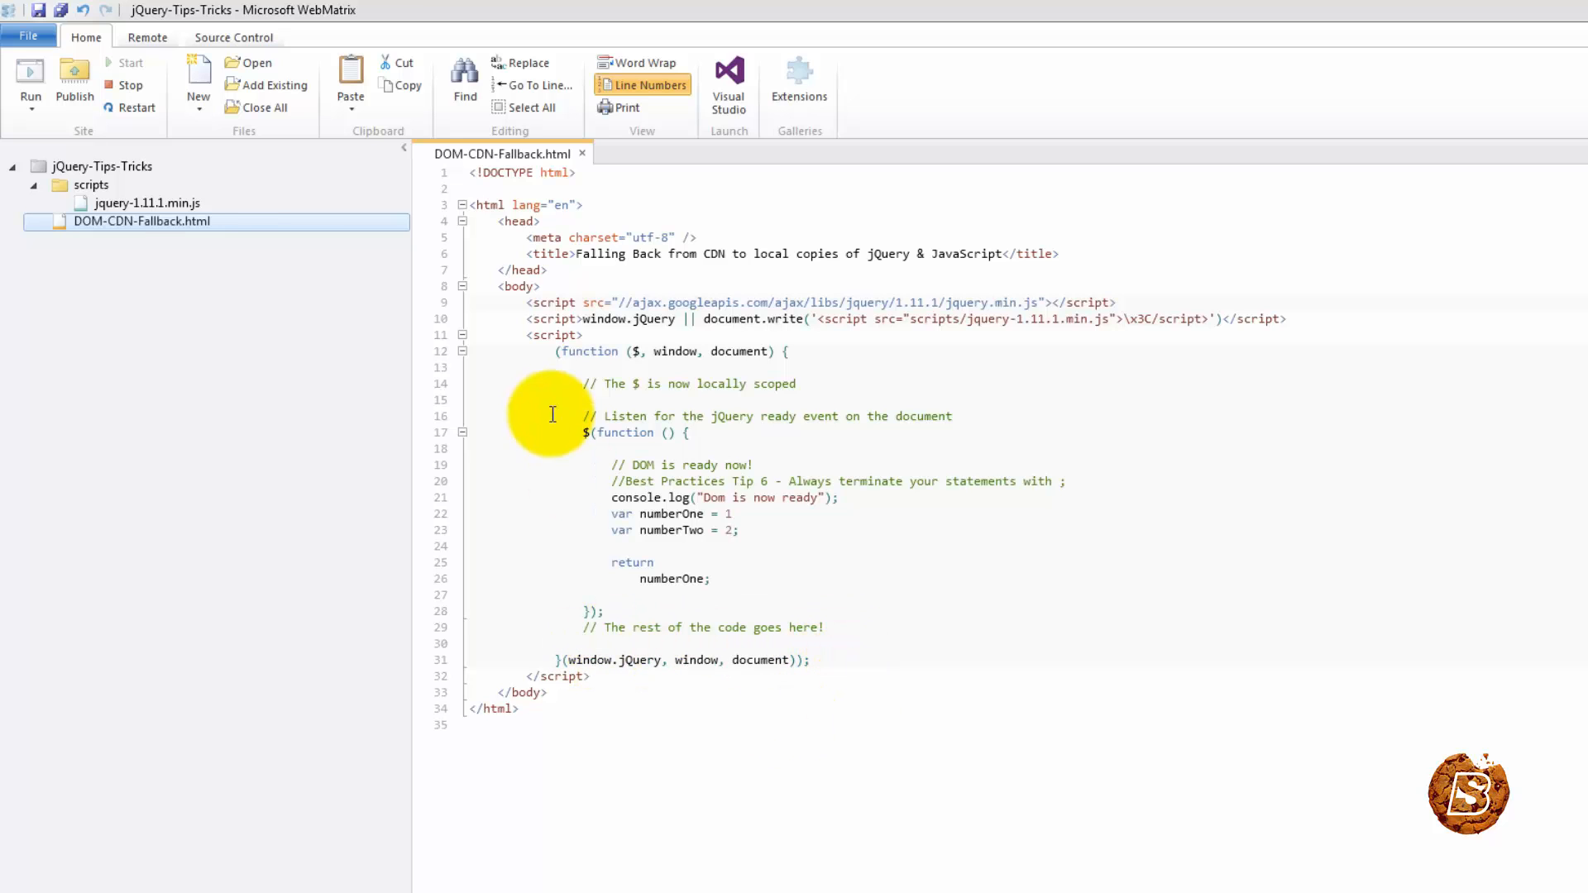
left_click_drag(555, 351, 811, 660)
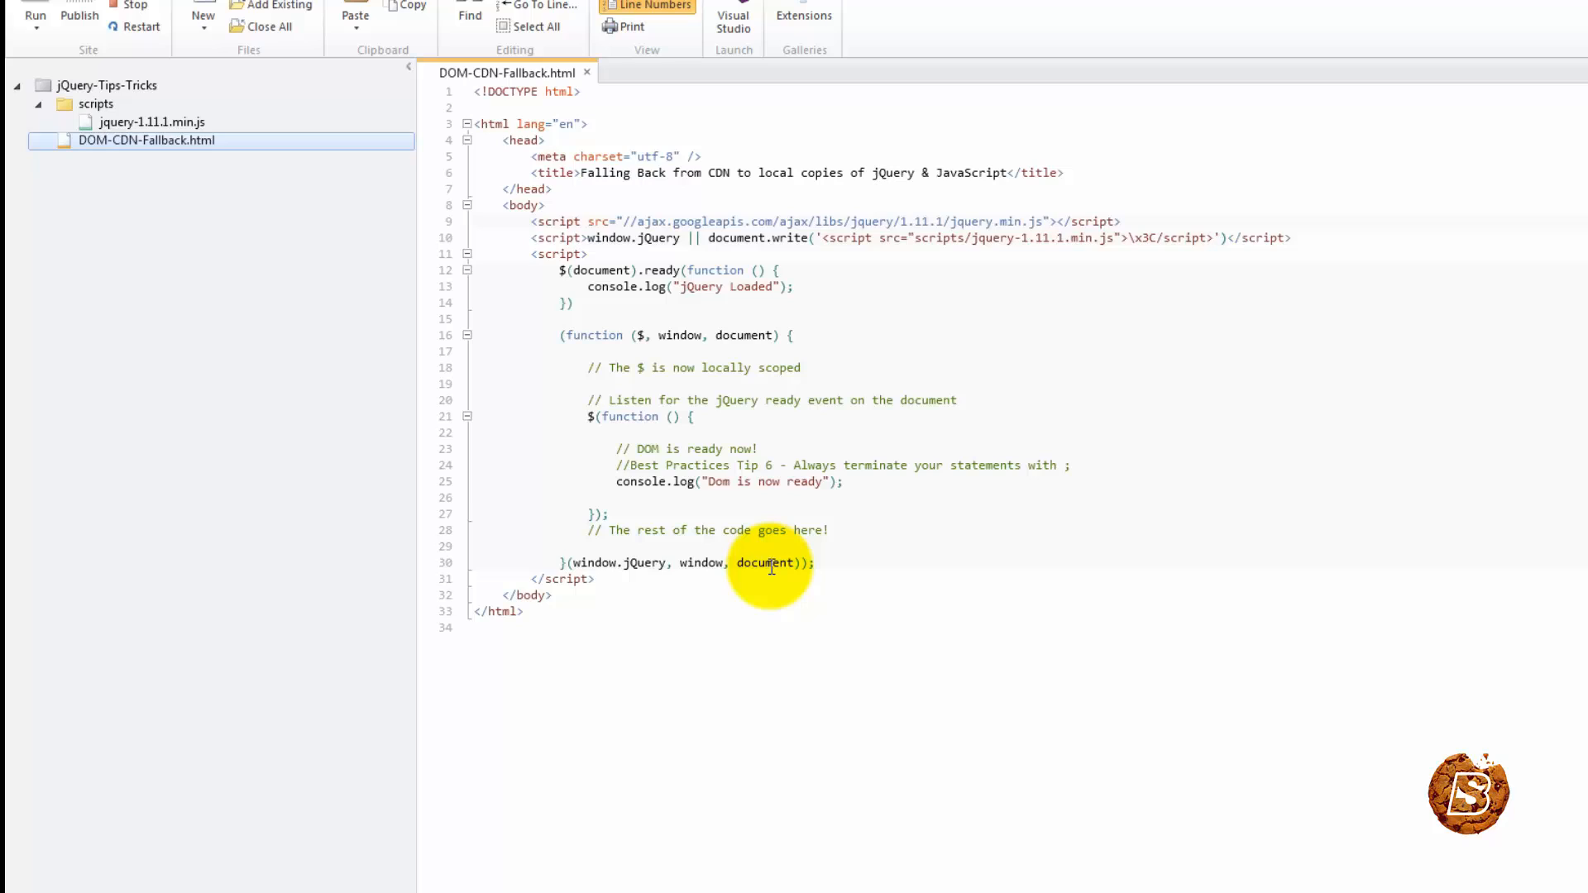
left_click(473, 498)
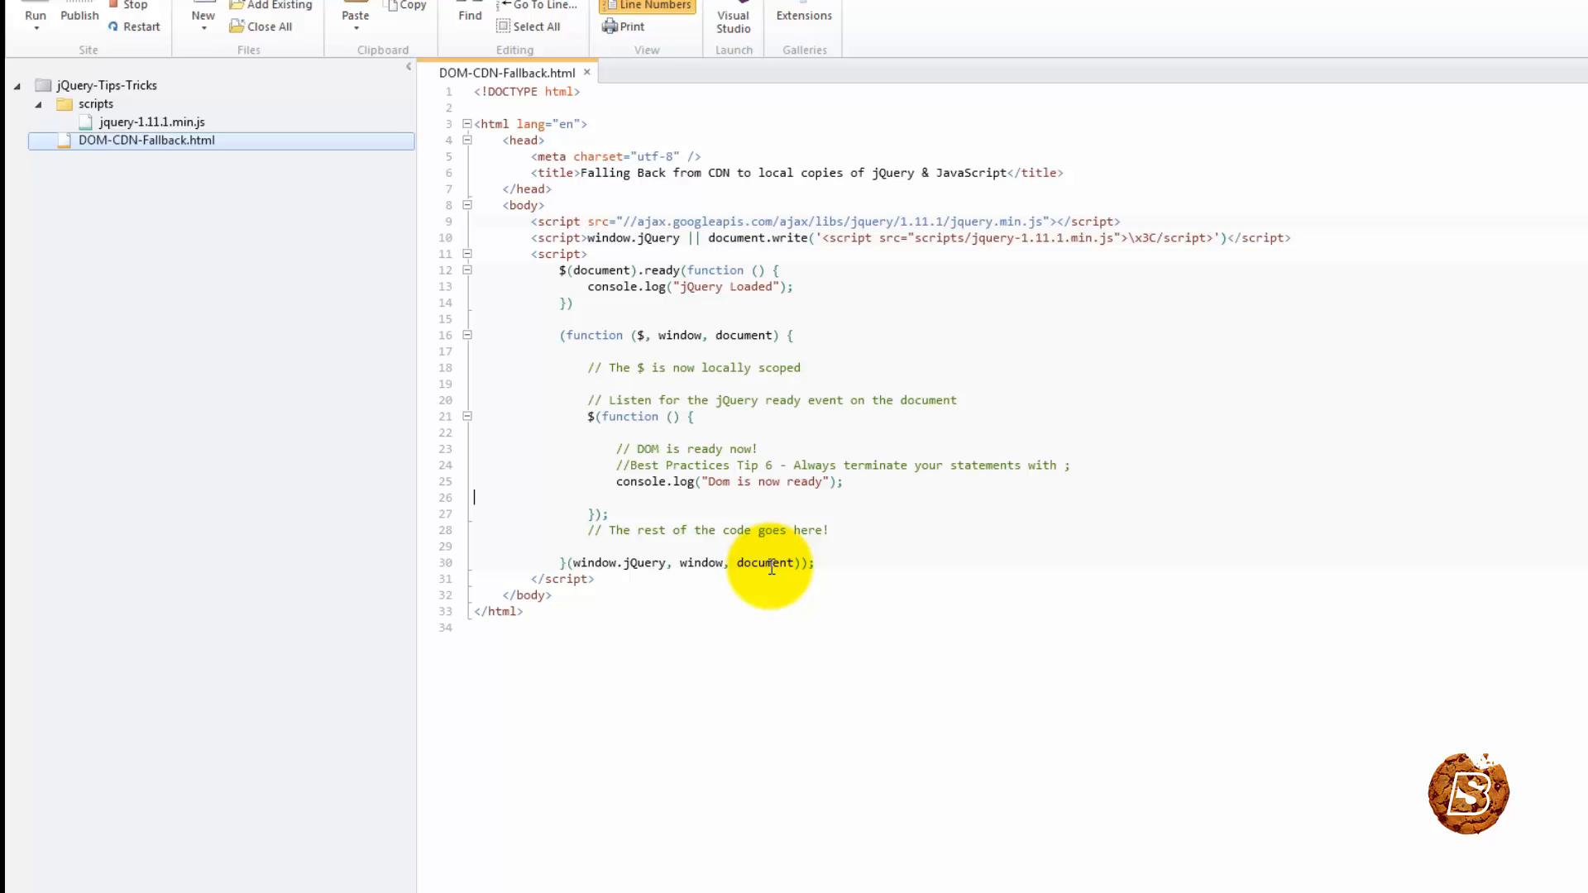